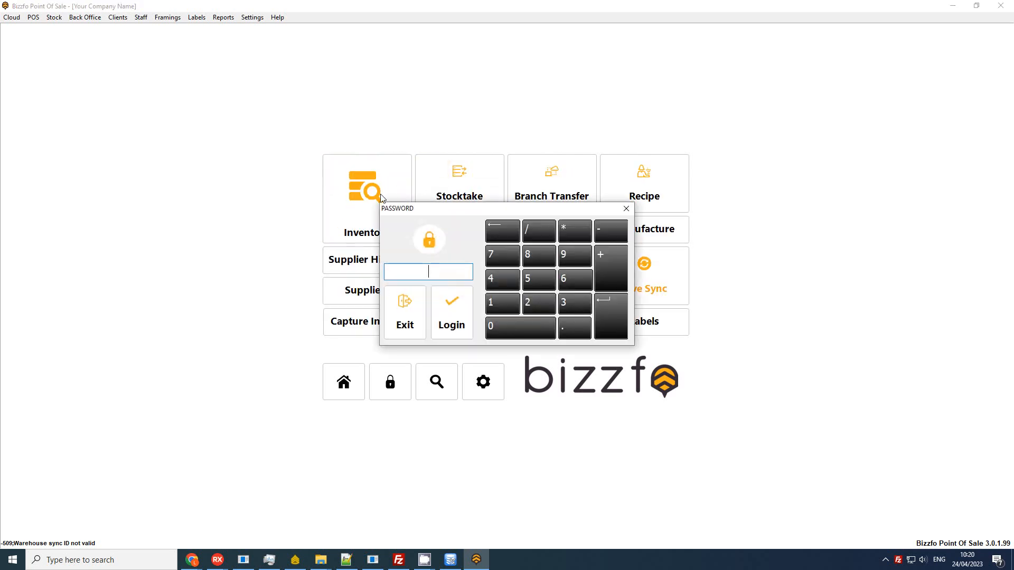
- Log in and reach the inventory list with all products
left_click(450, 313)
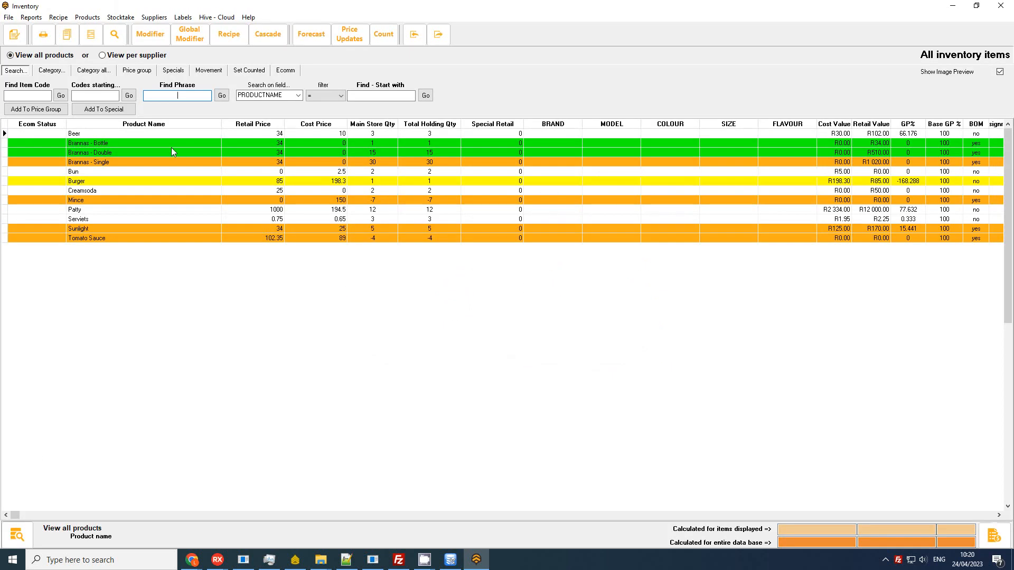
mouse_move(120, 136)
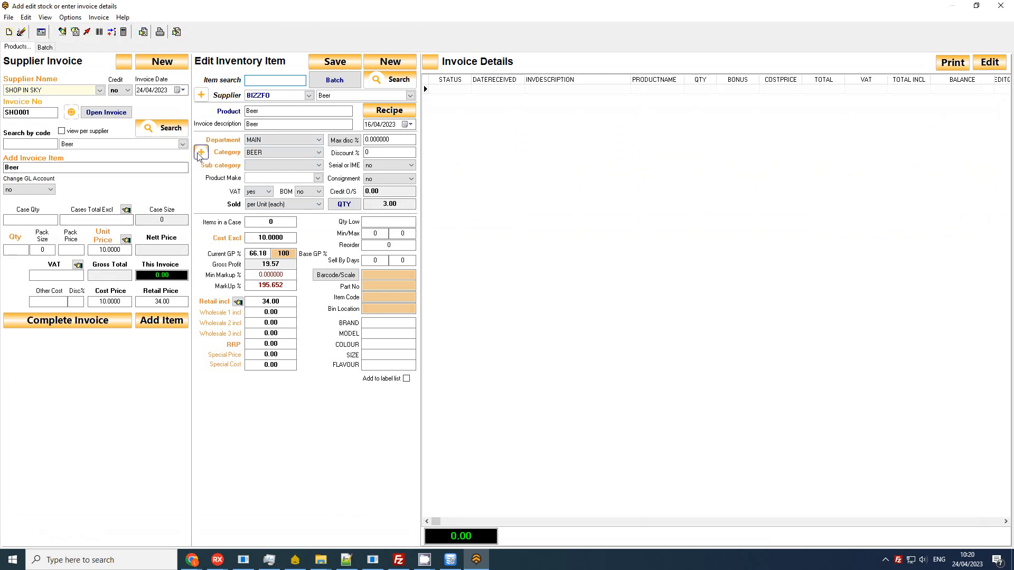
- Review the stock GL accounts of FIZZY DRINK, CLEAN, INGREDIENTS, BEER and BURGERS in Product categories
left_click(201, 152)
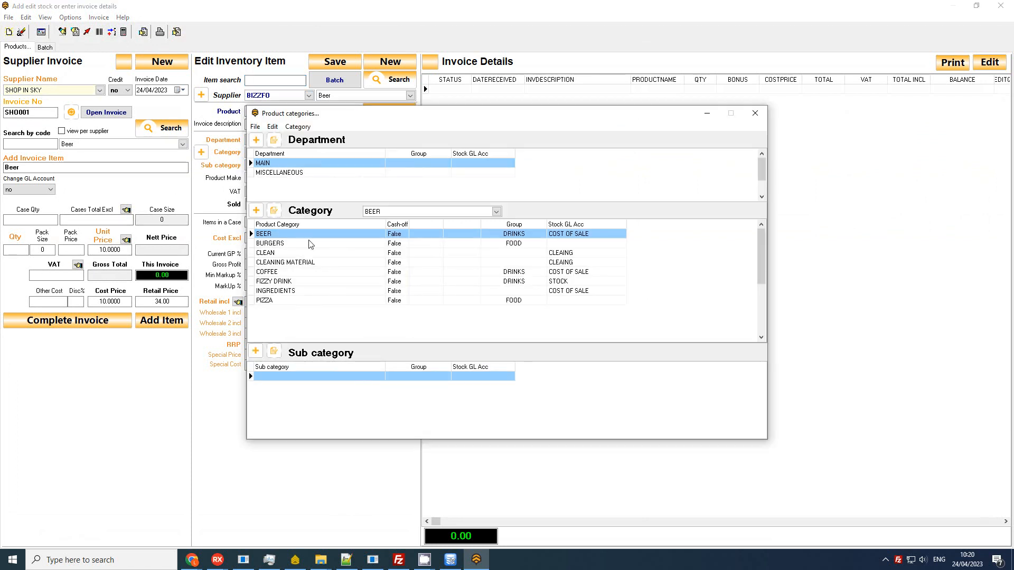
mouse_move(292, 252)
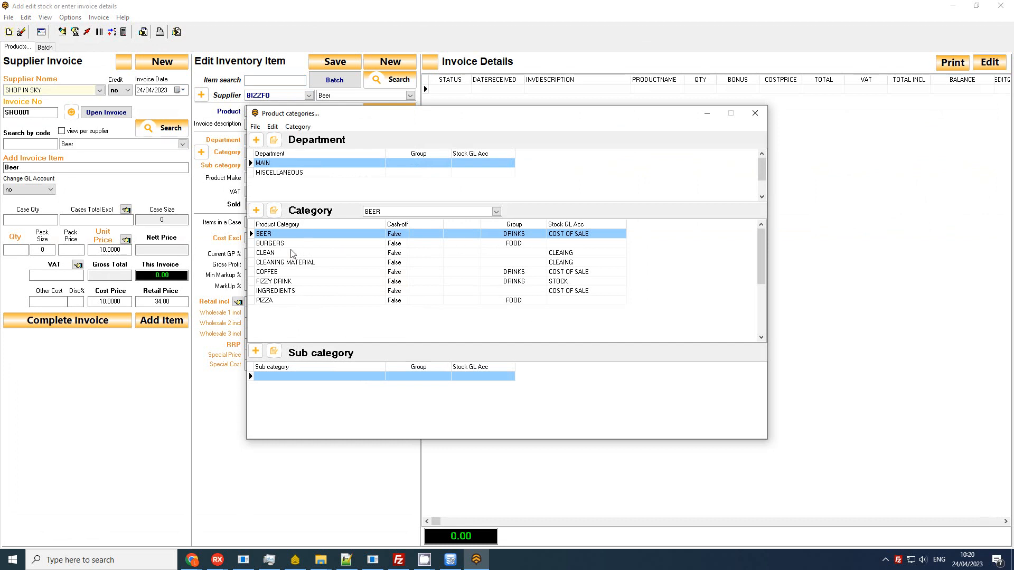
left_click(275, 281)
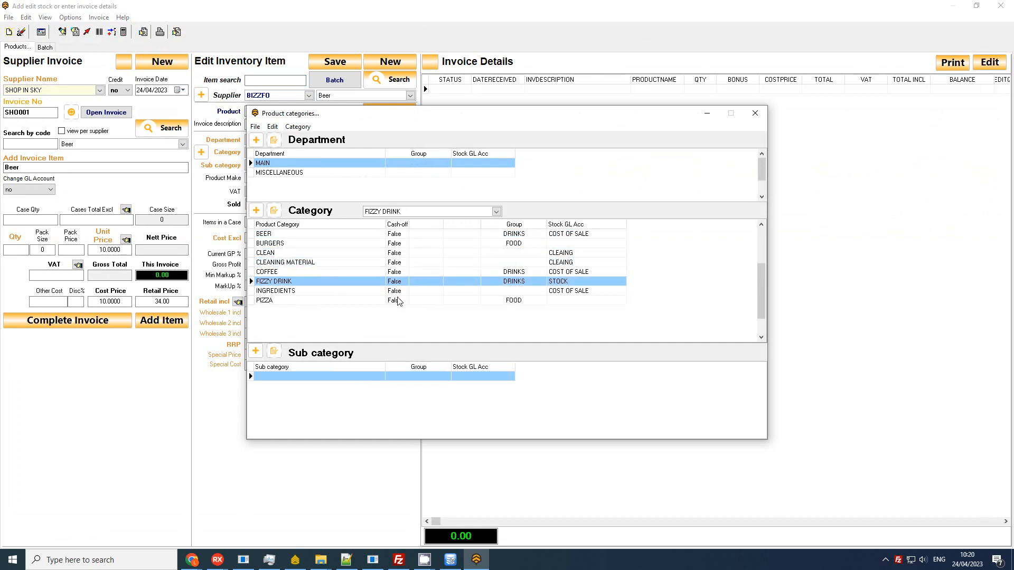
left_click(265, 252)
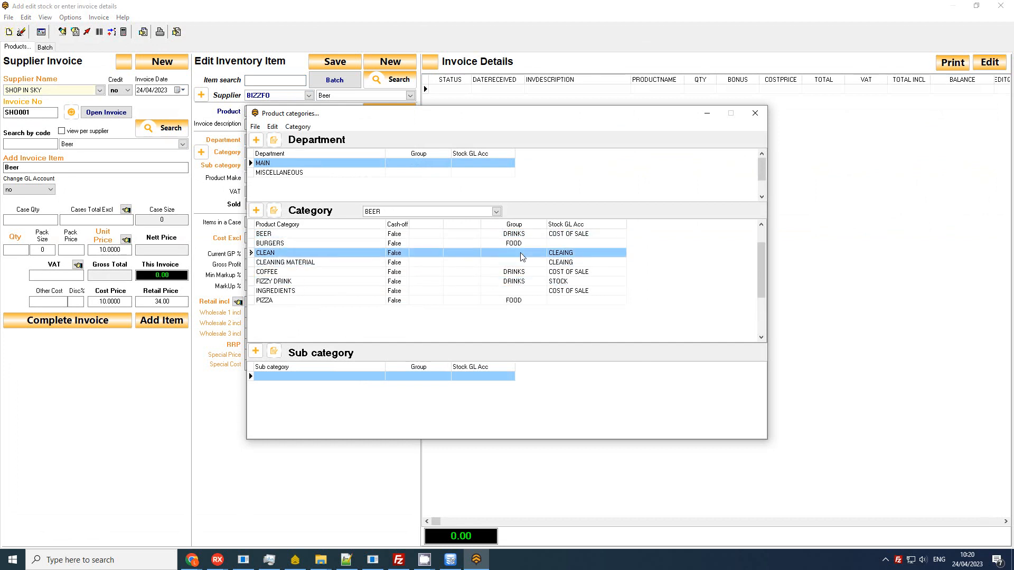
left_click(274, 291)
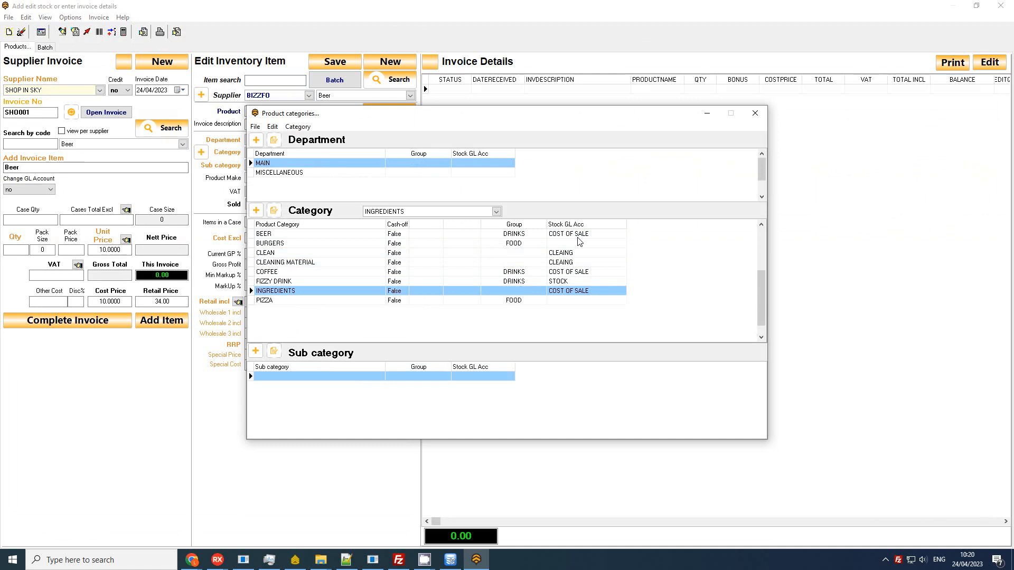
left_click(291, 234)
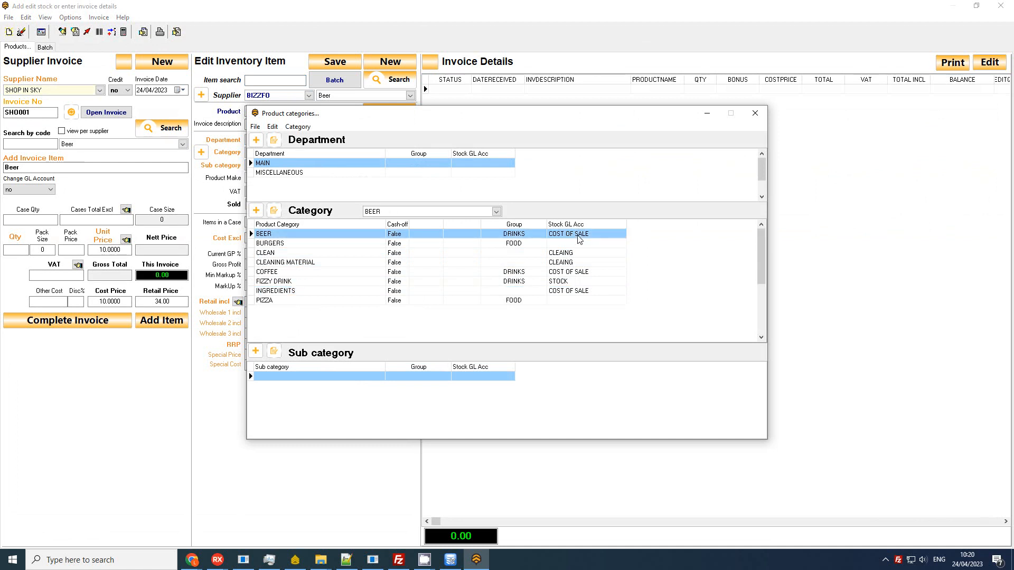
mouse_move(598, 246)
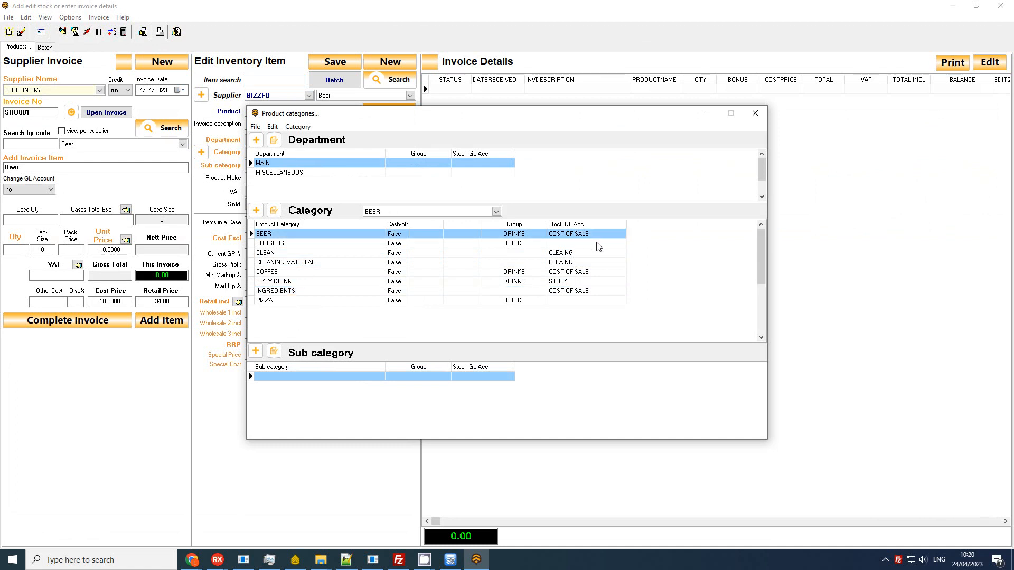
left_click(270, 243)
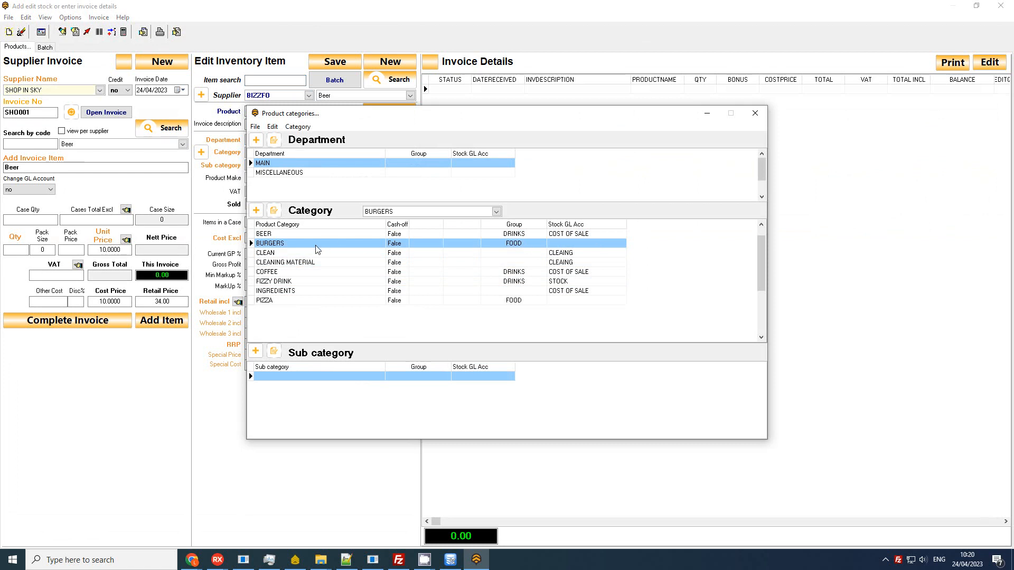
mouse_move(589, 249)
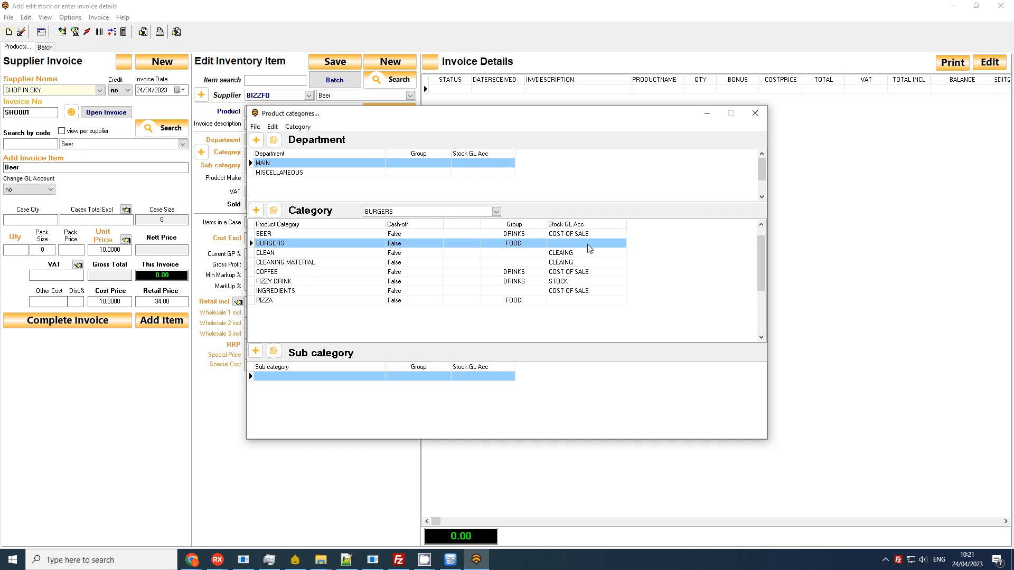
mouse_move(641, 271)
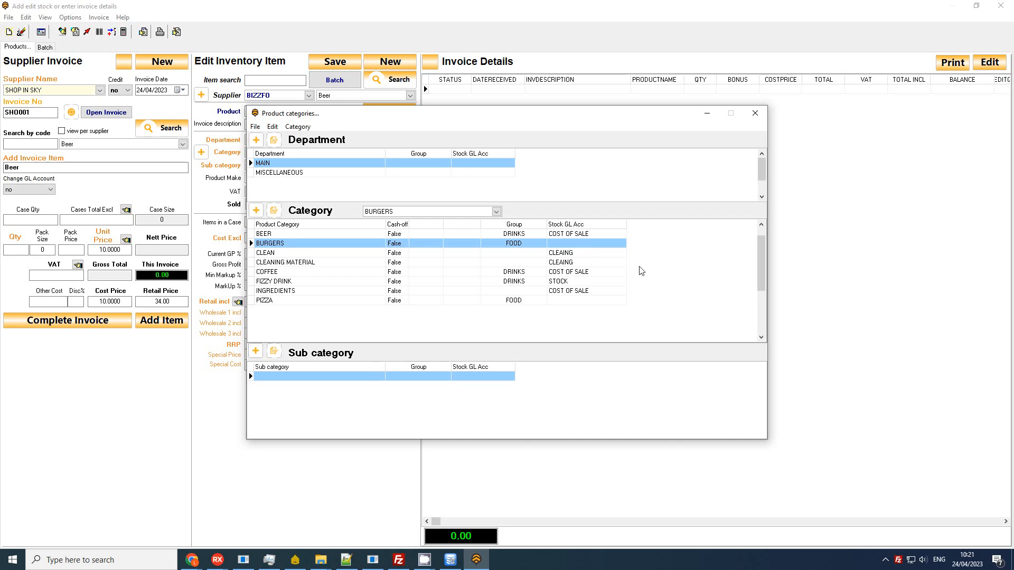
- Recheck BEER, CLEAN and CLEANING MATERIAL, then select PIZZA for editing
left_click(292, 233)
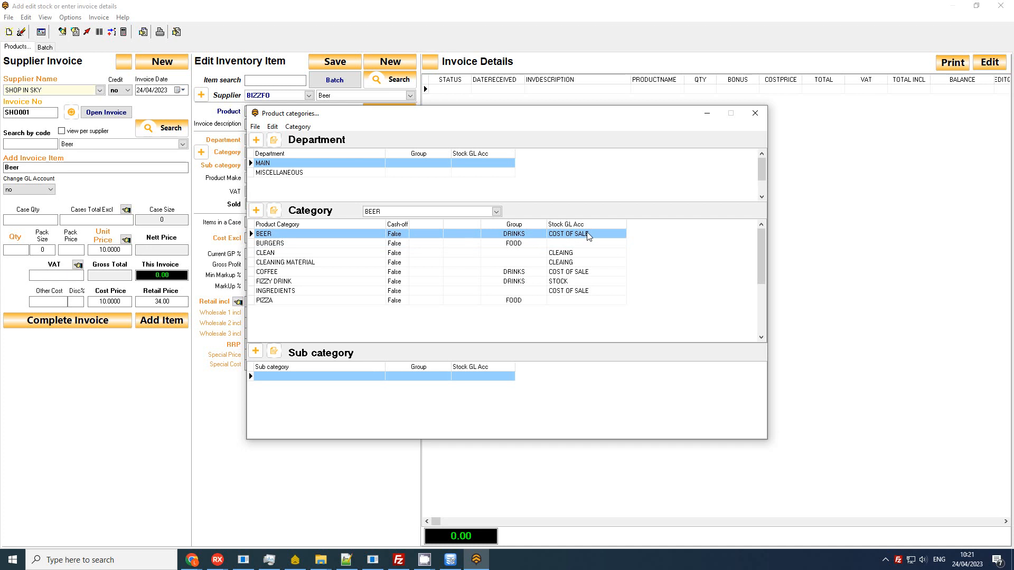
mouse_move(592, 237)
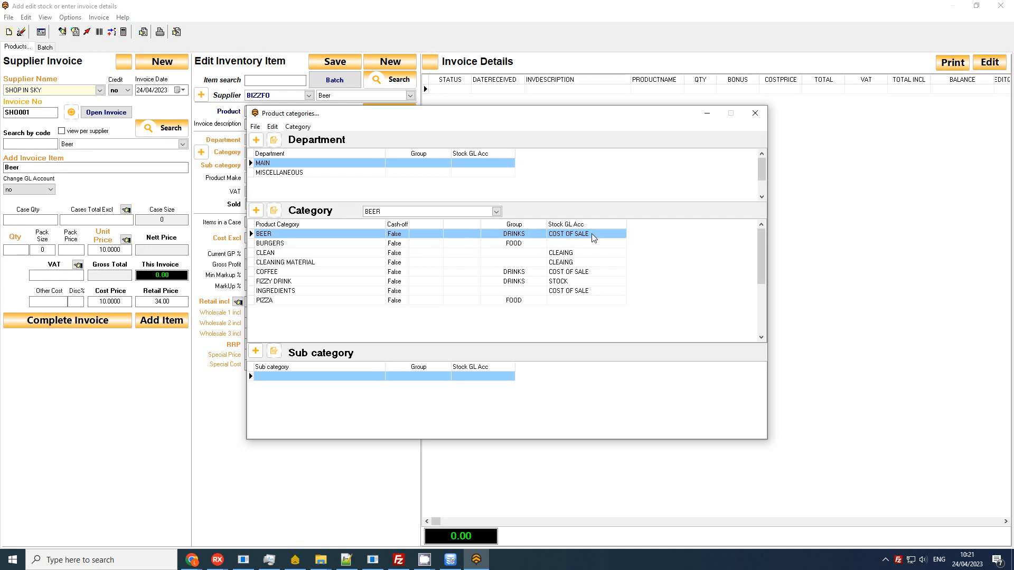
mouse_move(574, 240)
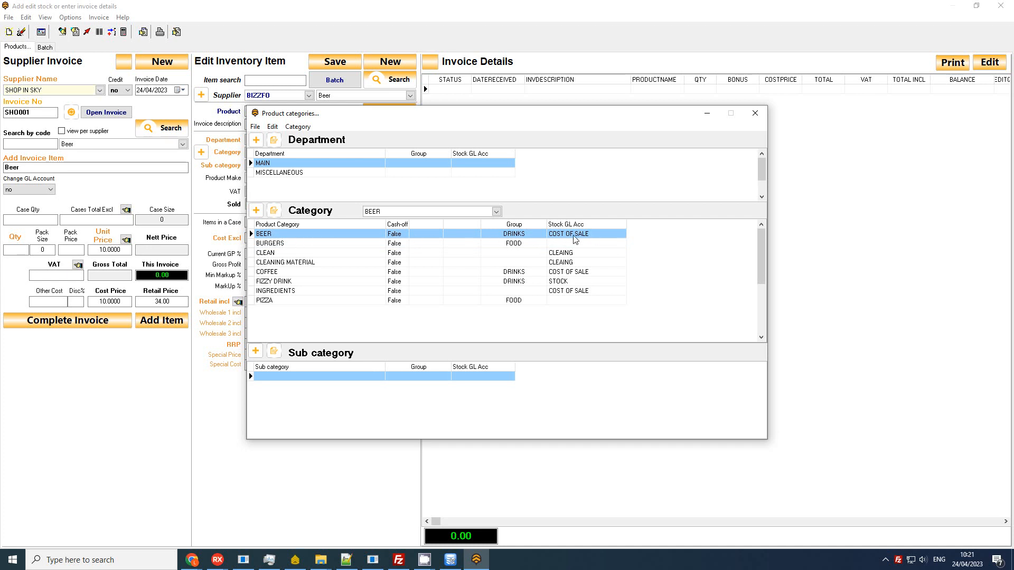
left_click(265, 252)
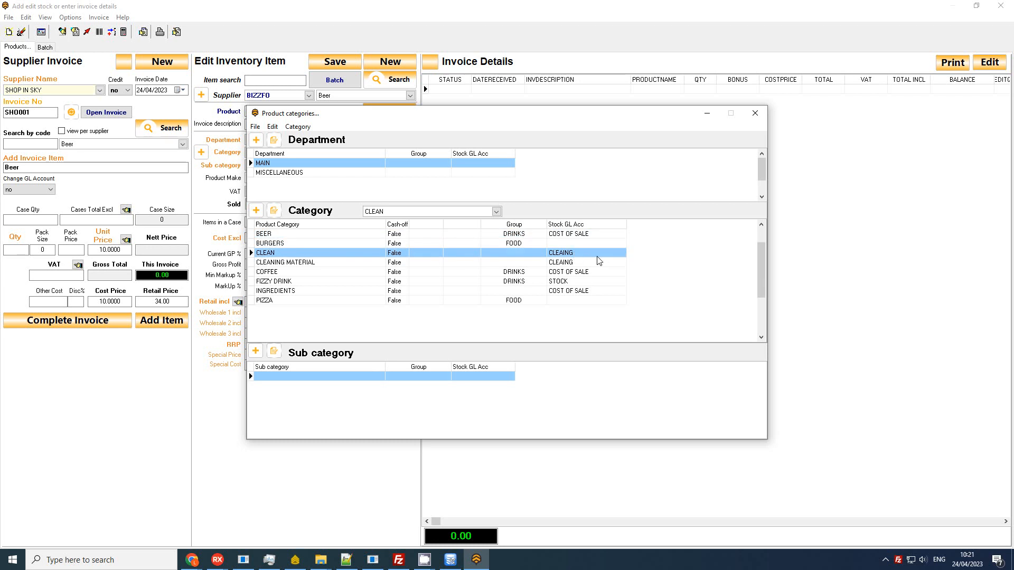
left_click(284, 262)
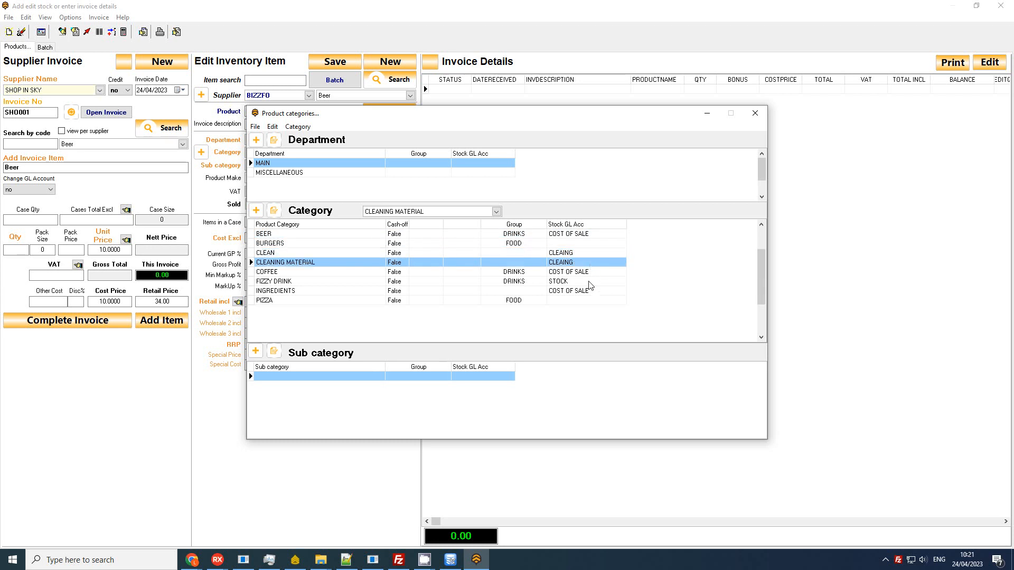
left_click(265, 300)
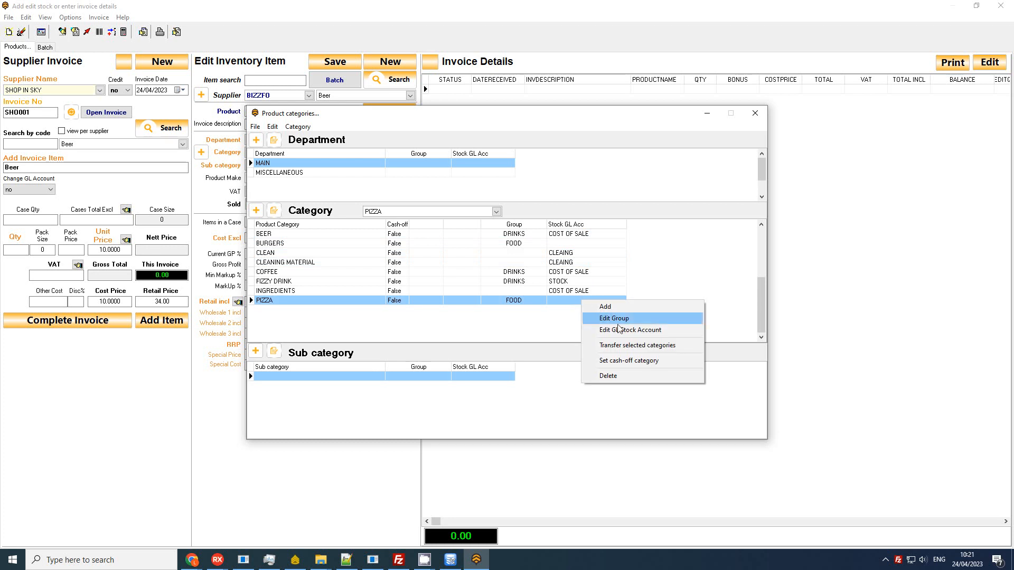
- Assign STOCK - STOCK as Pizza's stock GL account and dismiss the conversion error
left_click(631, 329)
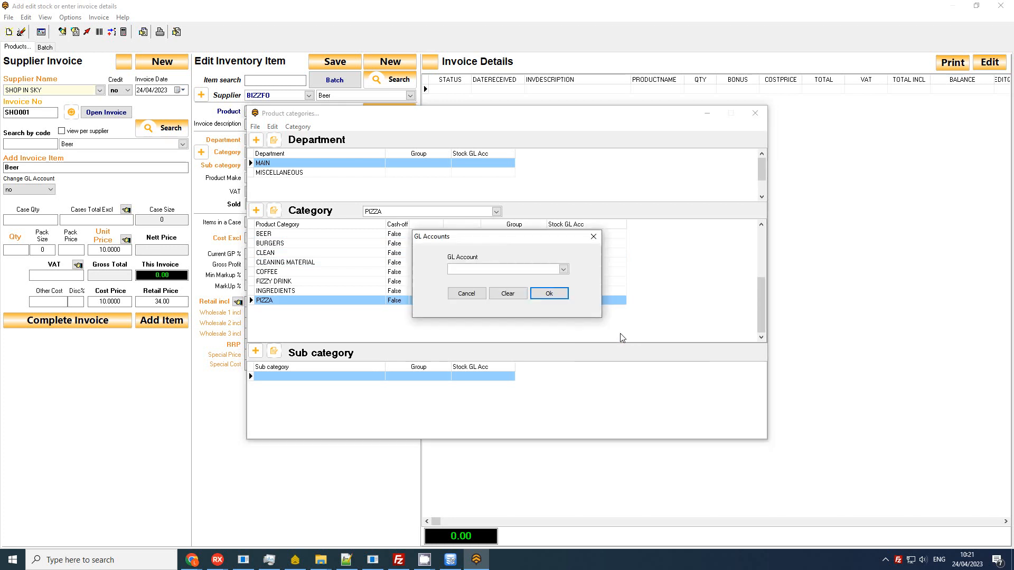
left_click(561, 270)
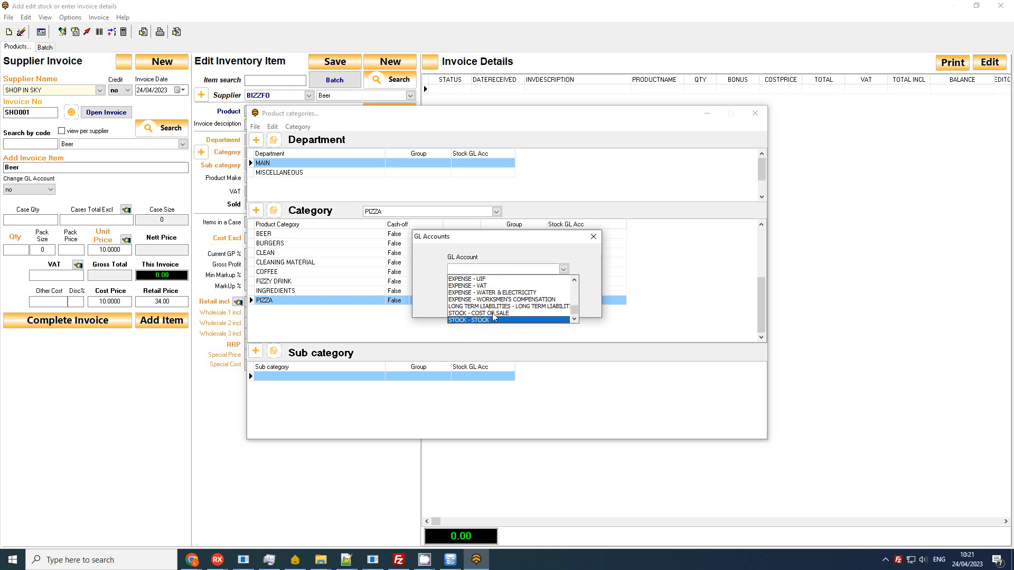
mouse_move(466, 326)
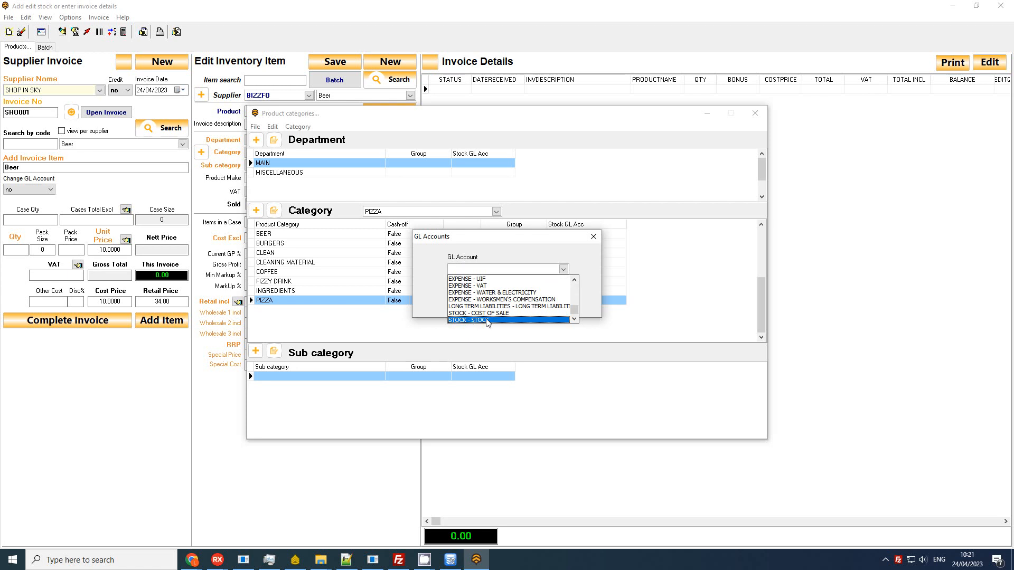
left_click(479, 321)
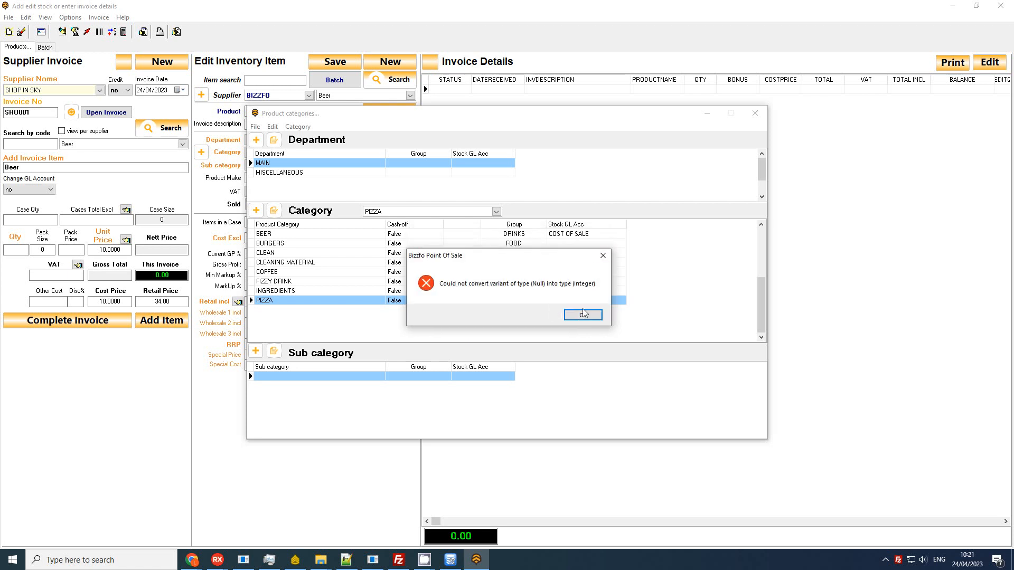
left_click(581, 315)
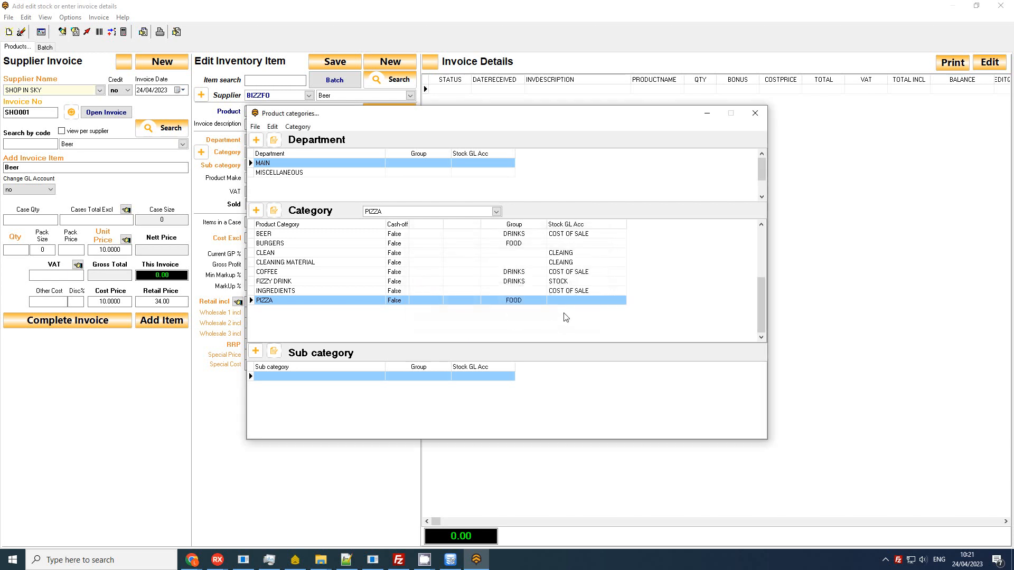
mouse_move(706, 113)
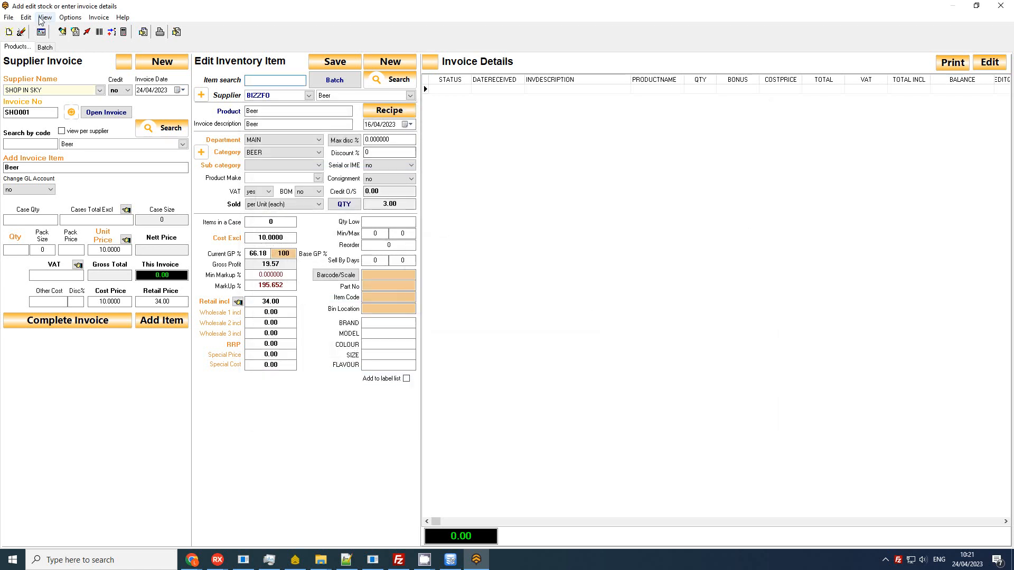
- Show the Ledger Account Setup list via Edit > GL Account
left_click(25, 17)
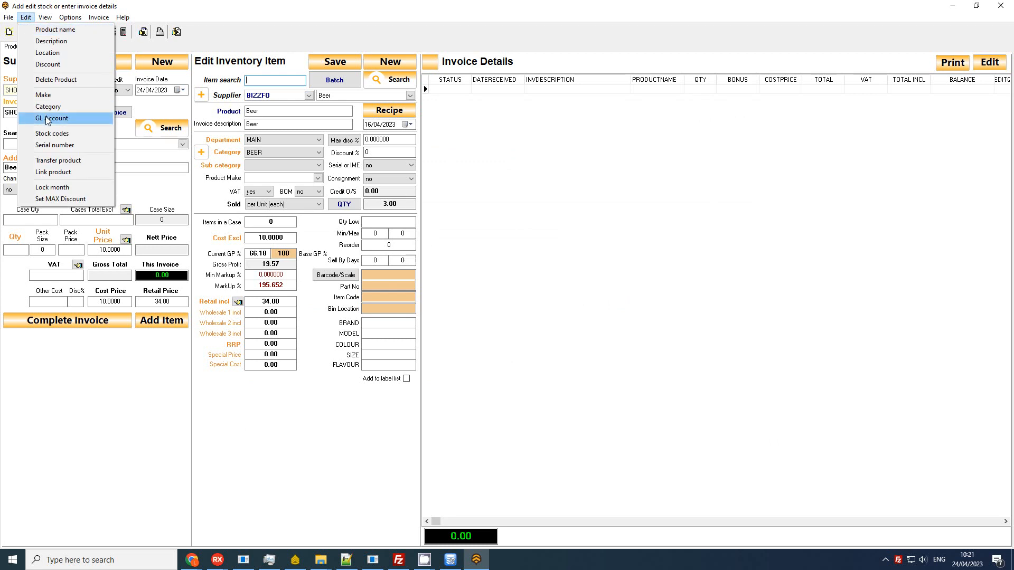
left_click(52, 118)
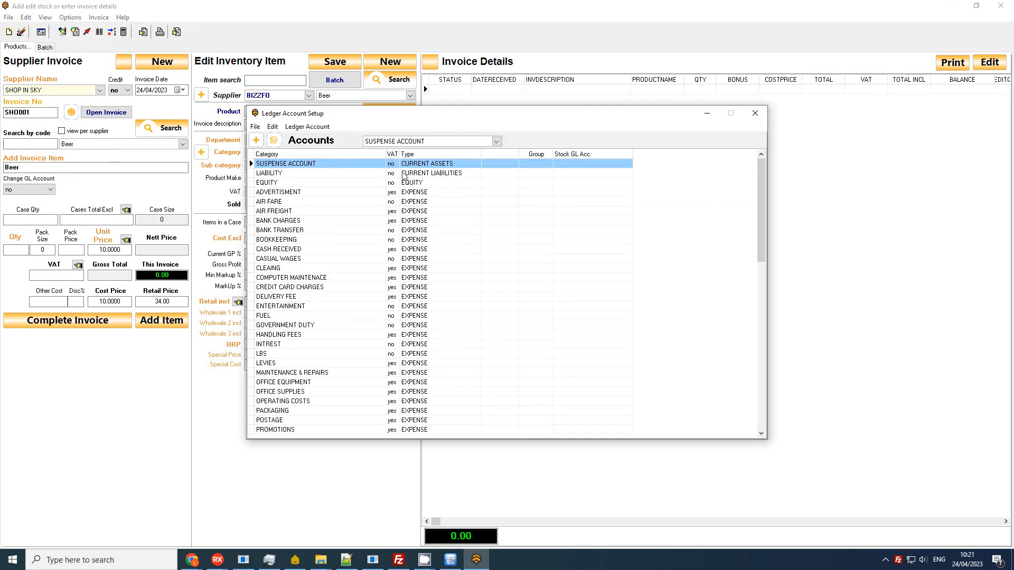
left_click(291, 200)
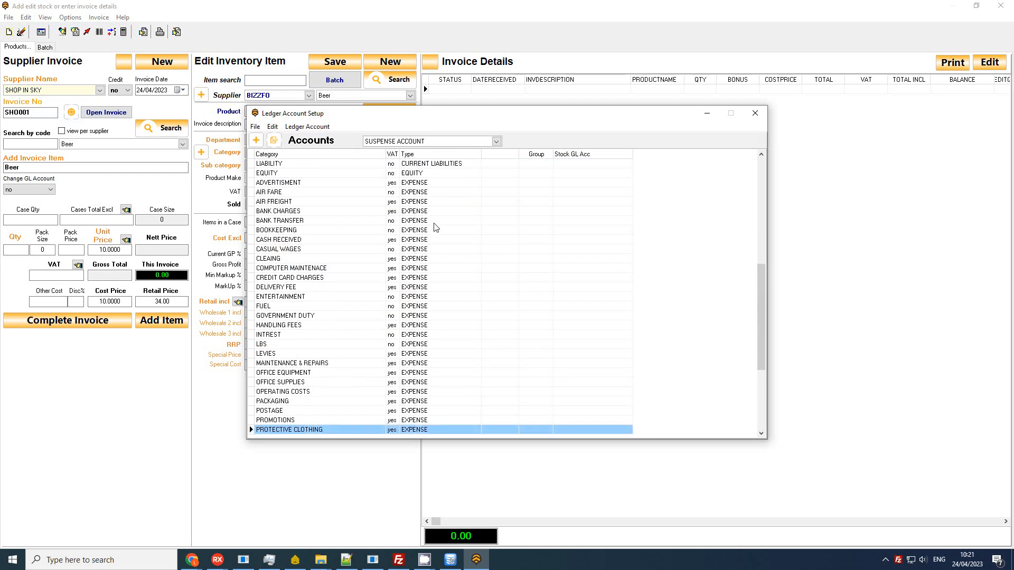
- Show the account types offered under Ledger Account > Add
left_click(307, 125)
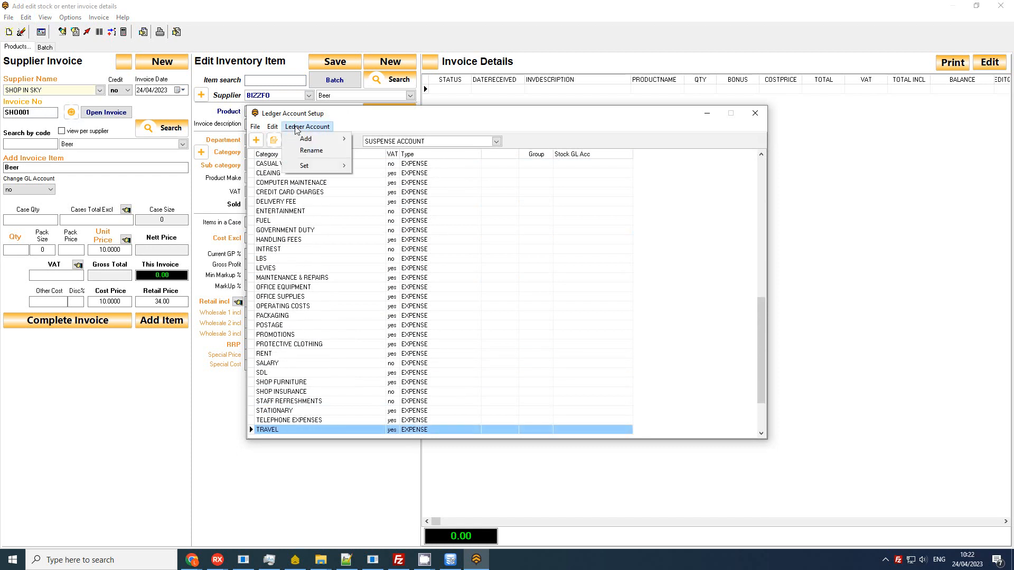
left_click(306, 138)
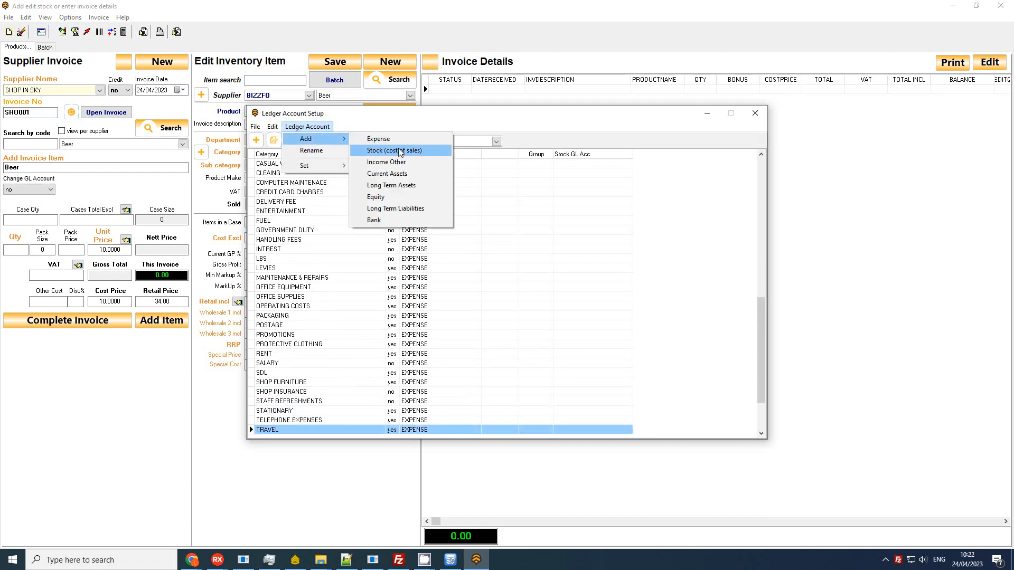
mouse_move(378, 139)
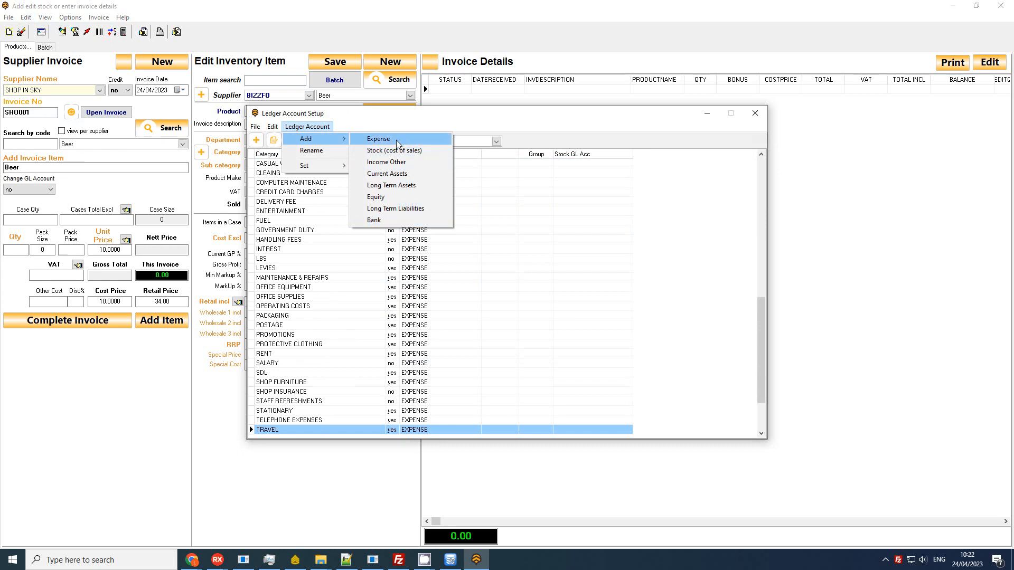
mouse_move(422, 161)
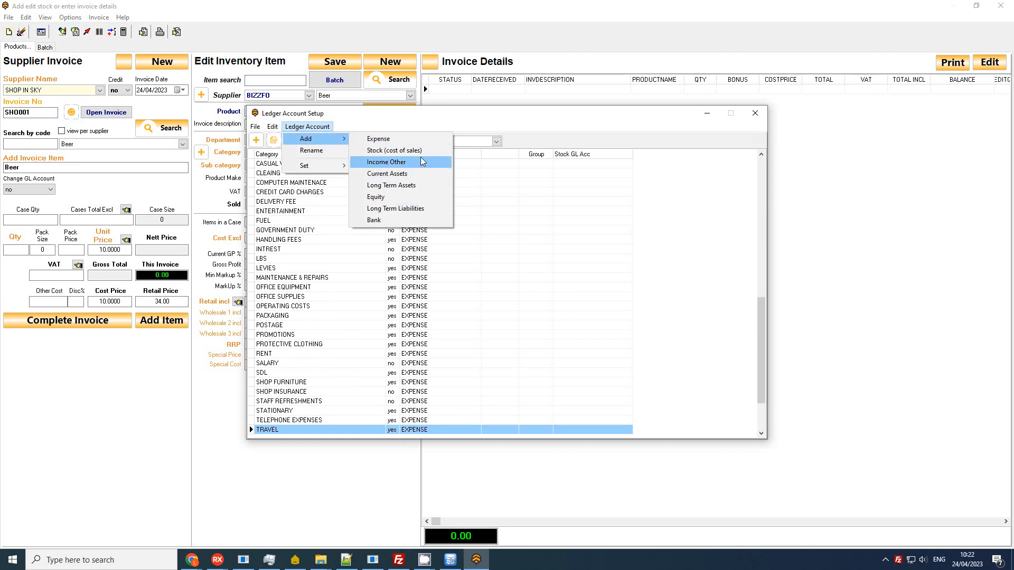
mouse_move(743, 306)
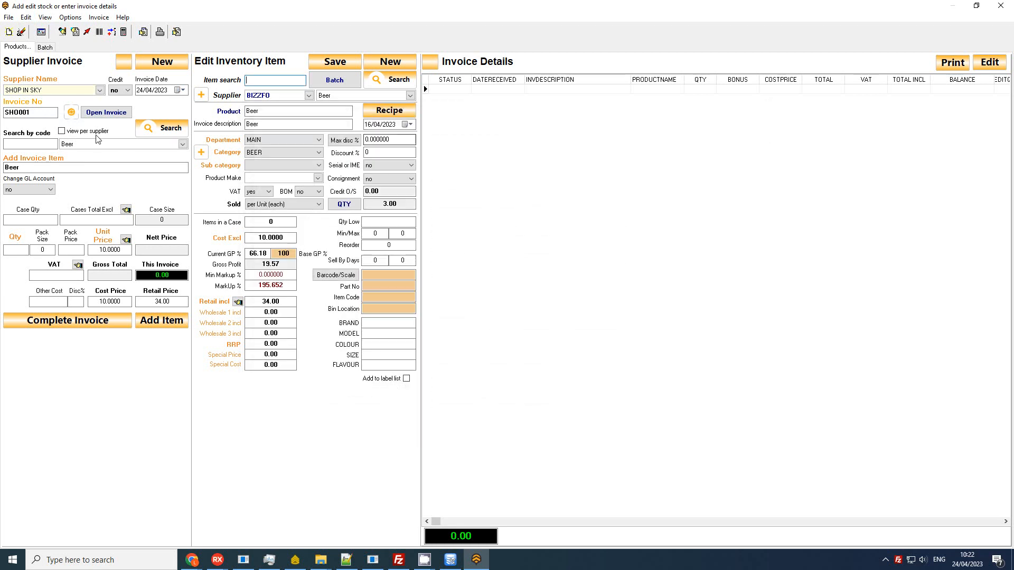
- Add one Beer at 10.00 (R11.50 incl VAT) to supplier invoice SH0001
left_click(29, 112)
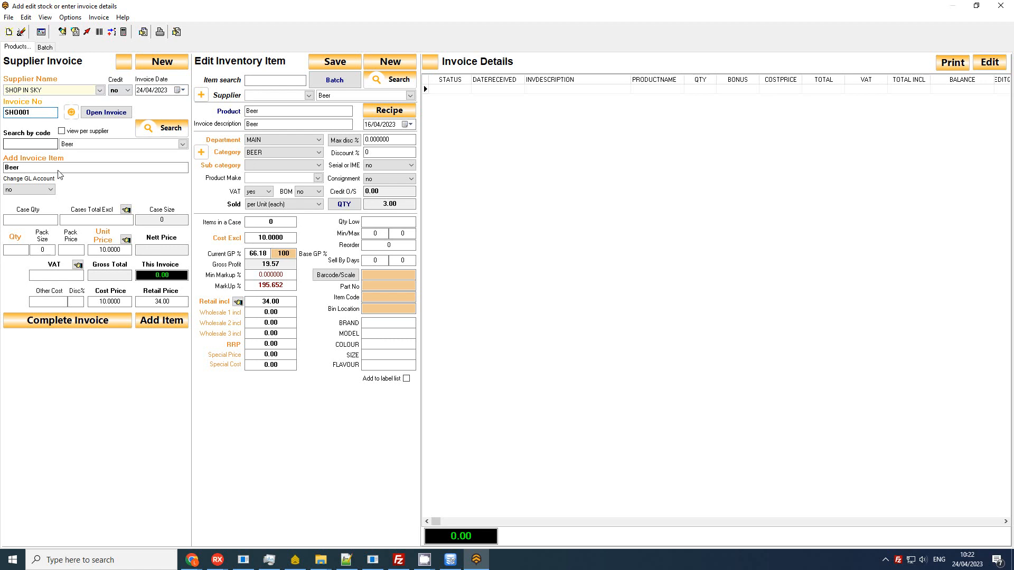
left_click(182, 144)
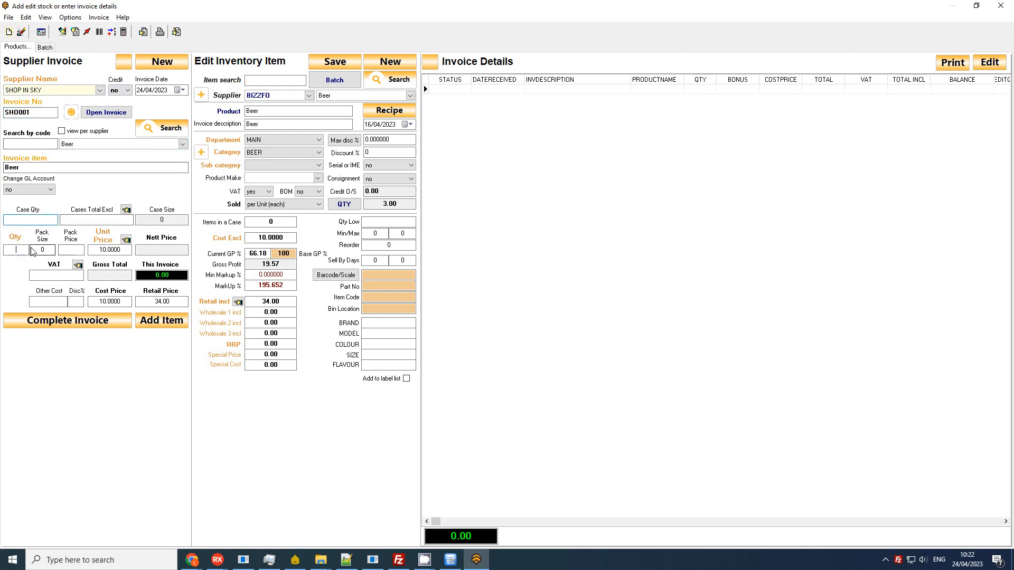
left_click(160, 320)
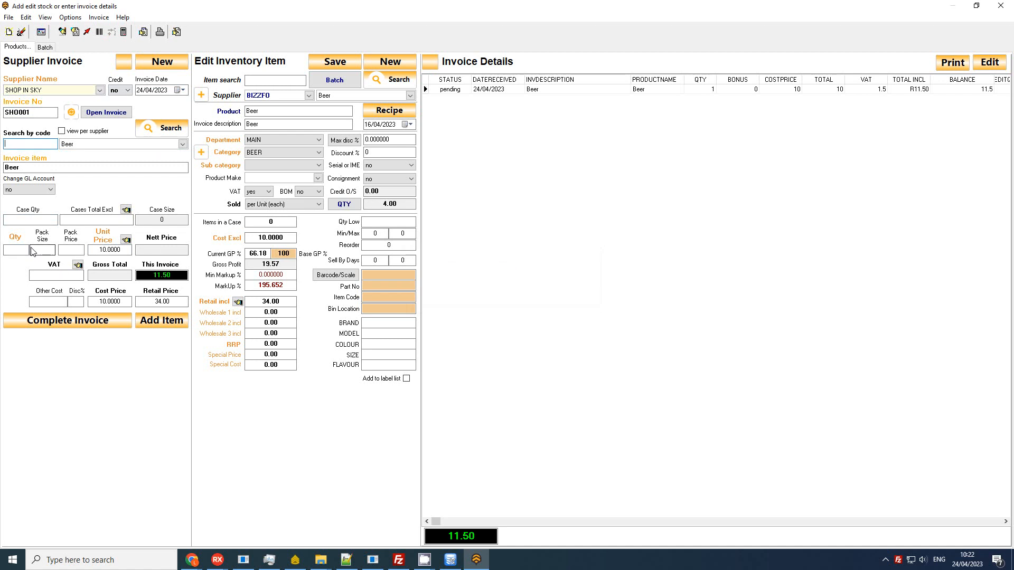
- Load Creamsoda with quantity 1 as the next invoice item
left_click(182, 143)
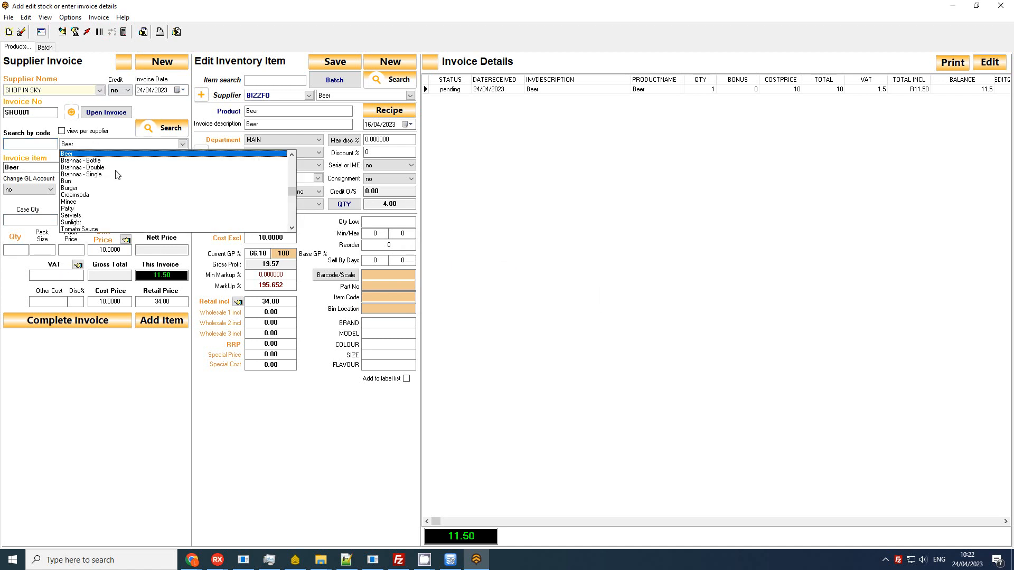
mouse_move(94, 195)
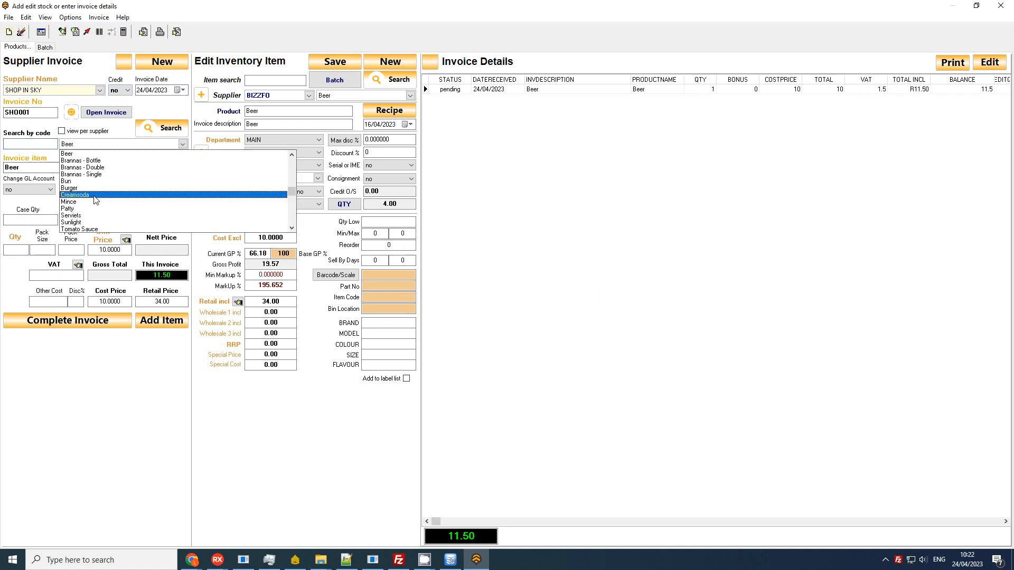
left_click(75, 195)
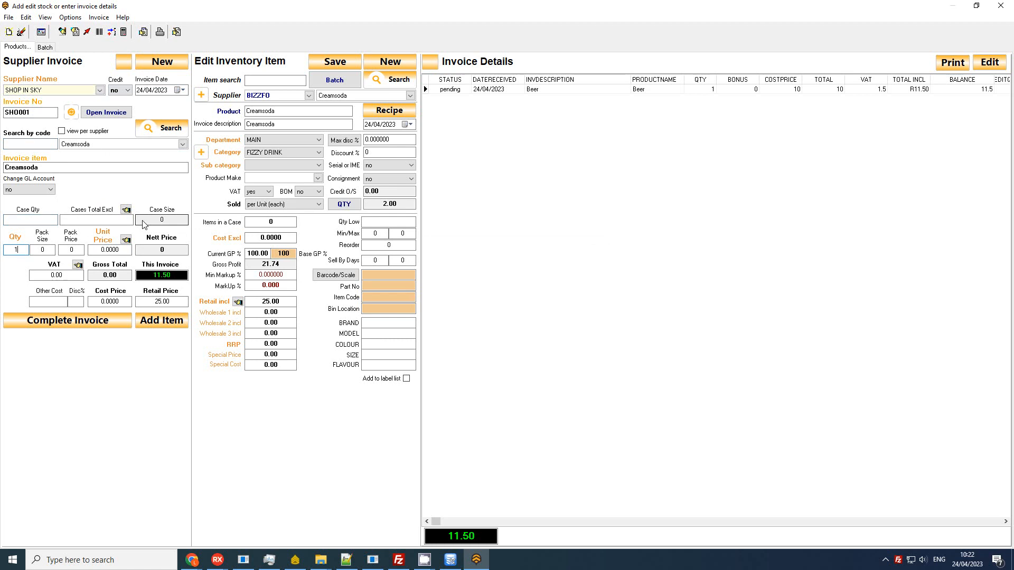
left_click(161, 320)
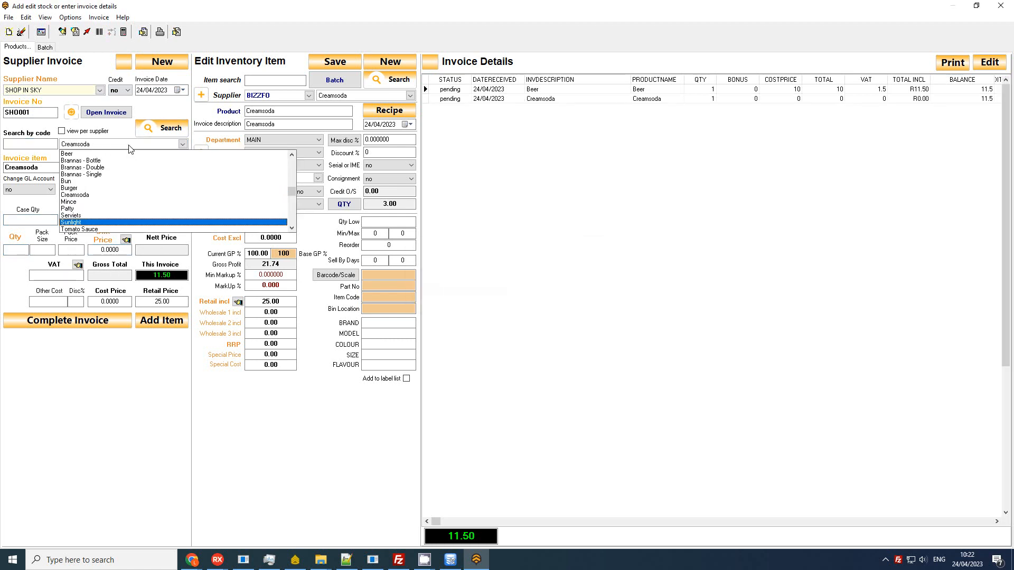
- Add one Sunlight at 25.00 (R28.75) to the invoice, leaving its GL account unchanged
left_click(70, 222)
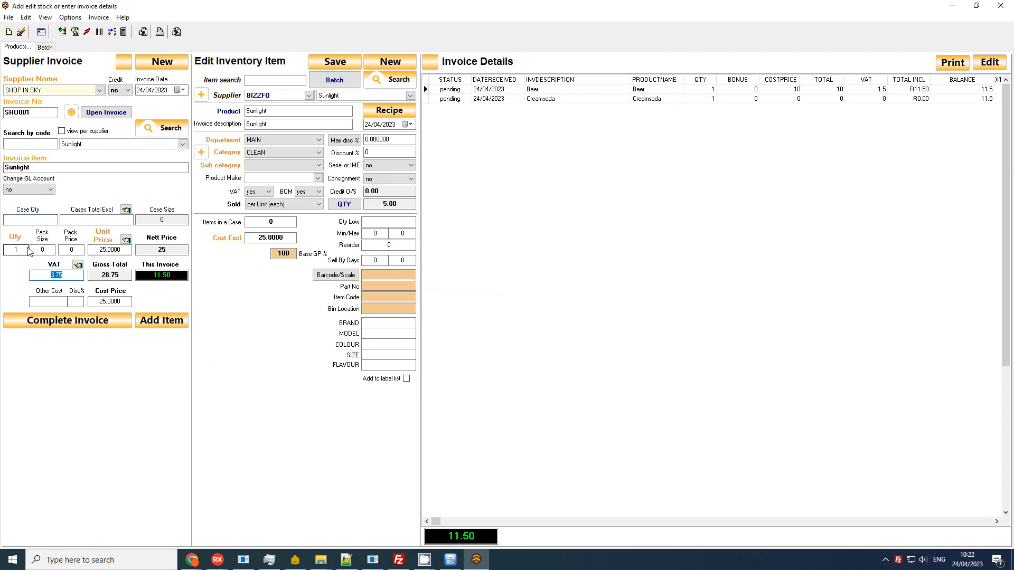
left_click(161, 320)
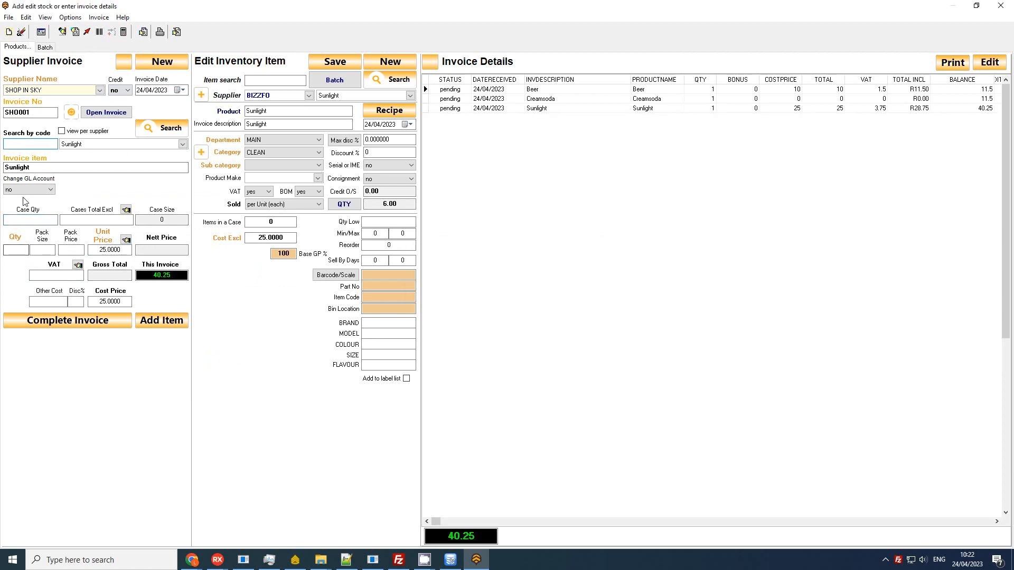
left_click(50, 189)
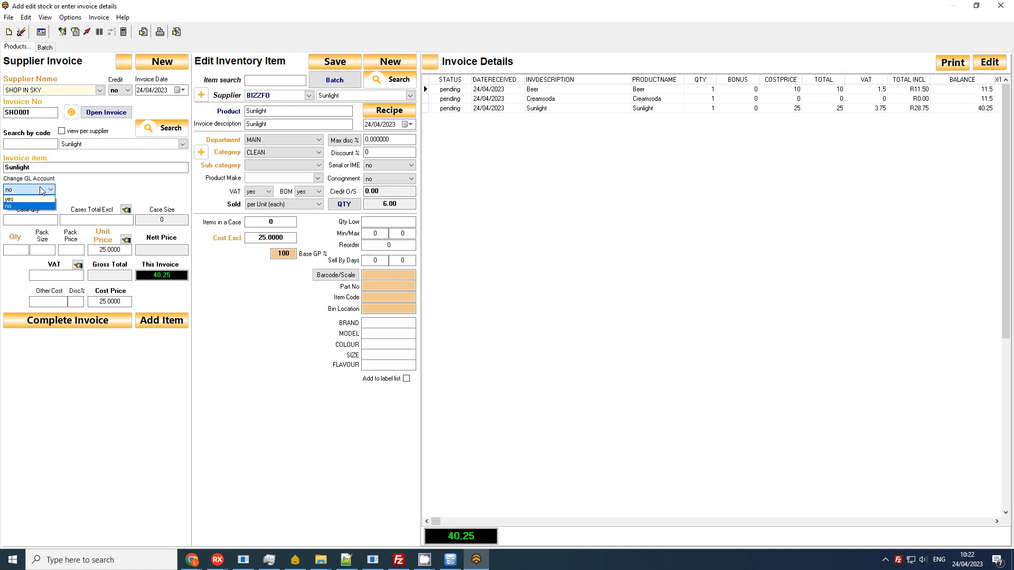
left_click(30, 189)
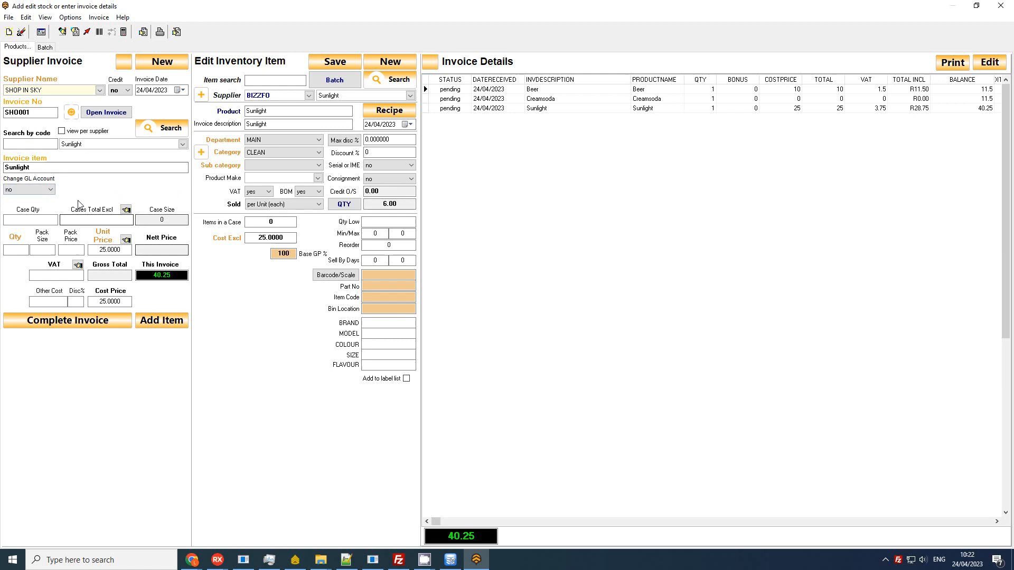
- Add a Deliver Fee line of 25.00 charged to the DELIVERY FEE GL account
triple_click(94, 167)
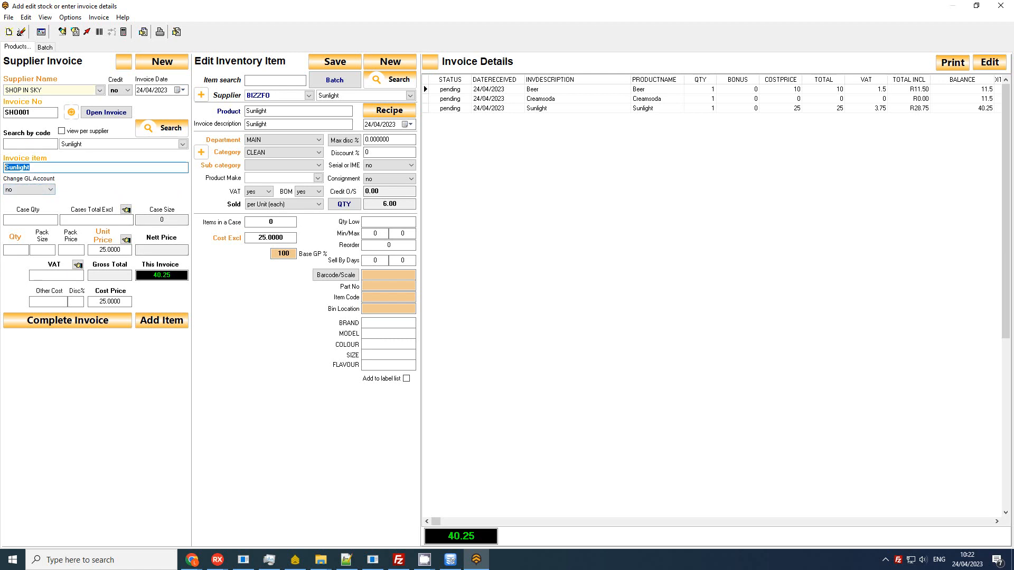
type("Deliver Fee")
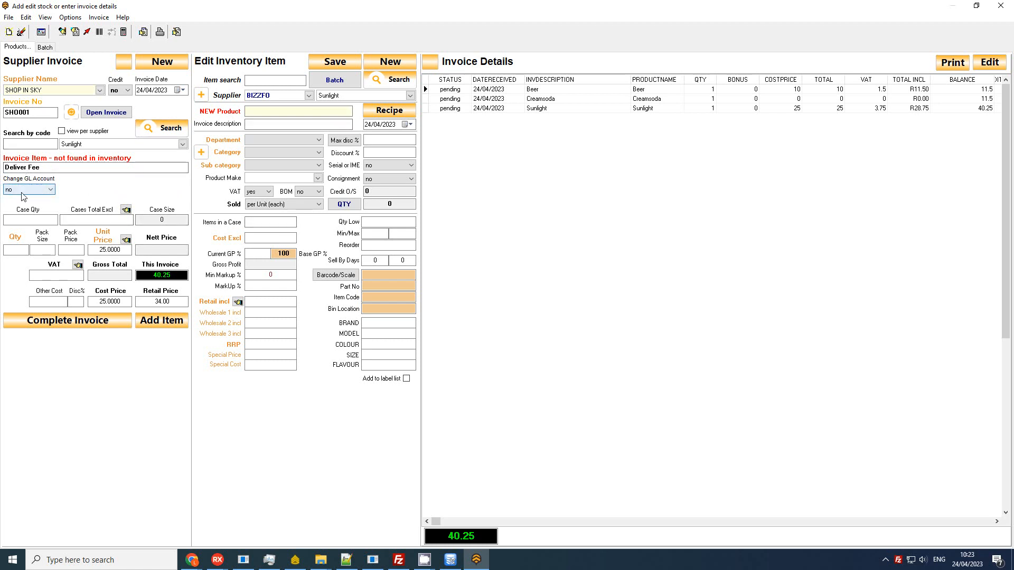
left_click(50, 189)
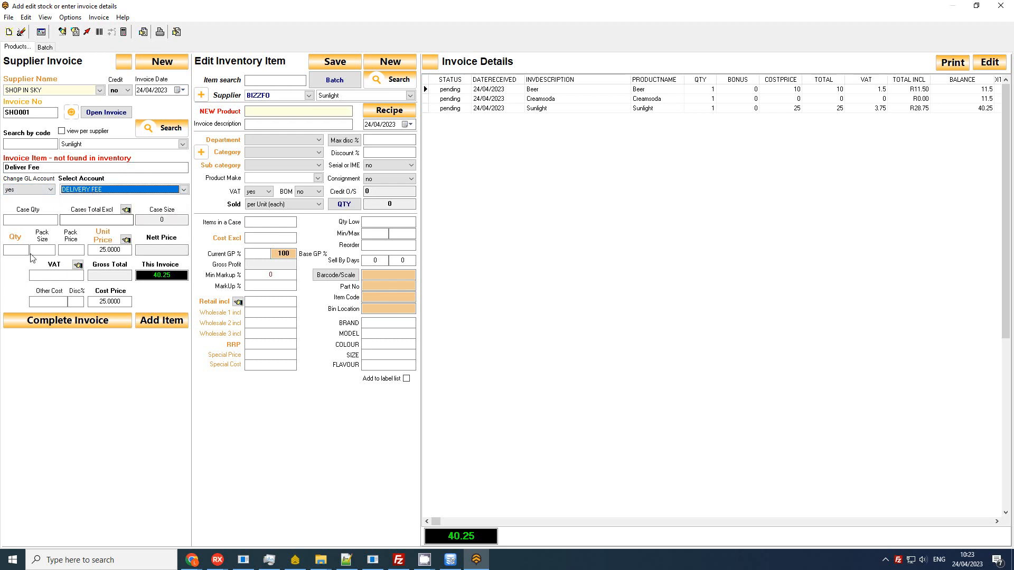
left_click(162, 320)
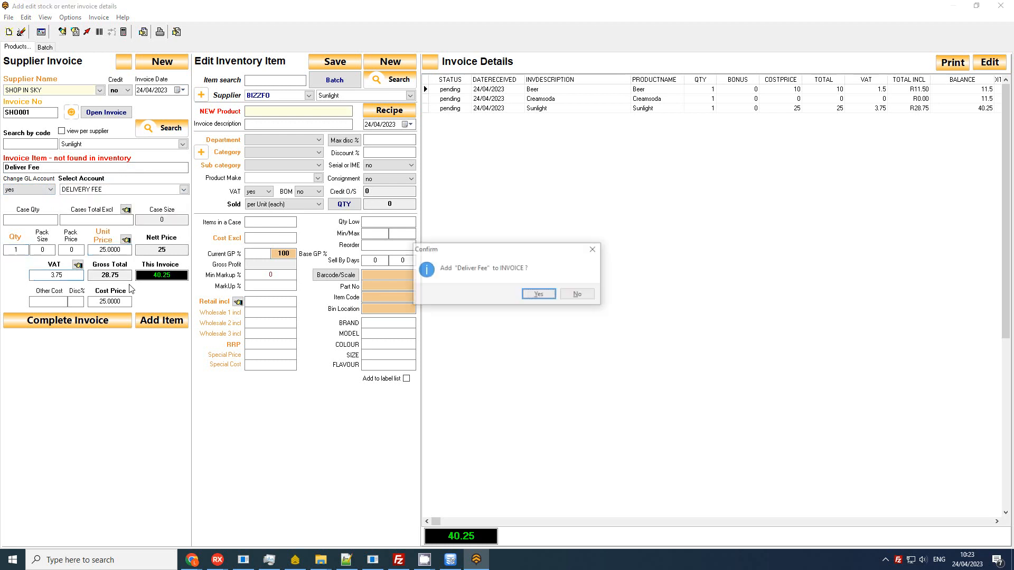
left_click(538, 293)
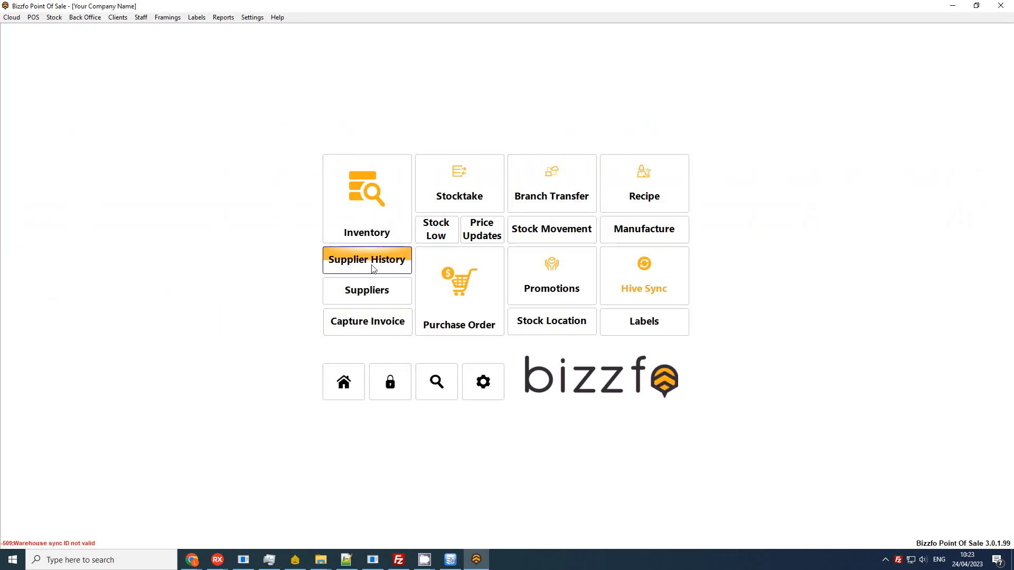
- Export the purchasing report from Supplier History as Goodspurchased.CSV, replacing the old file
left_click(367, 260)
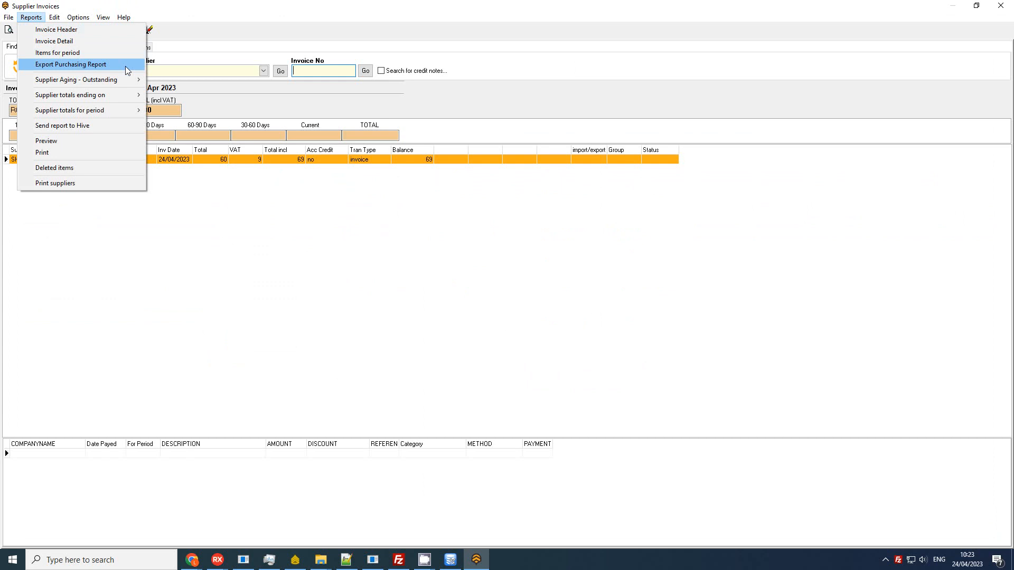
left_click(70, 64)
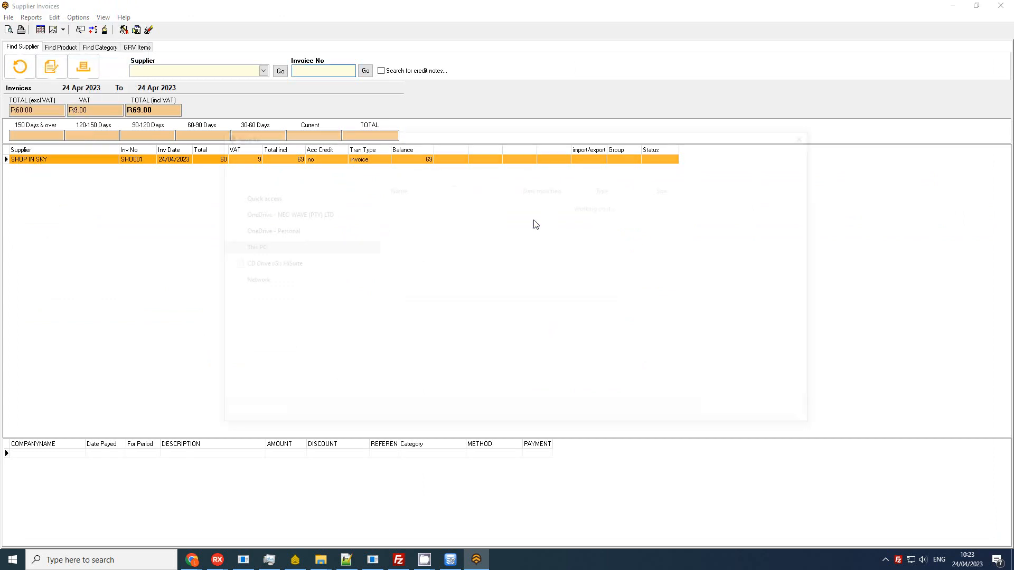
left_click(733, 414)
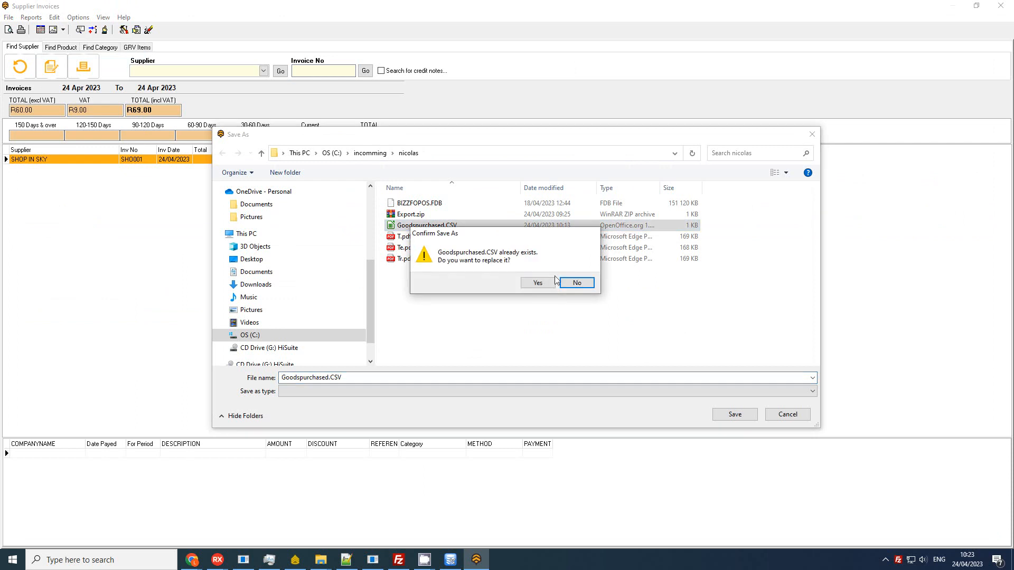
left_click(537, 283)
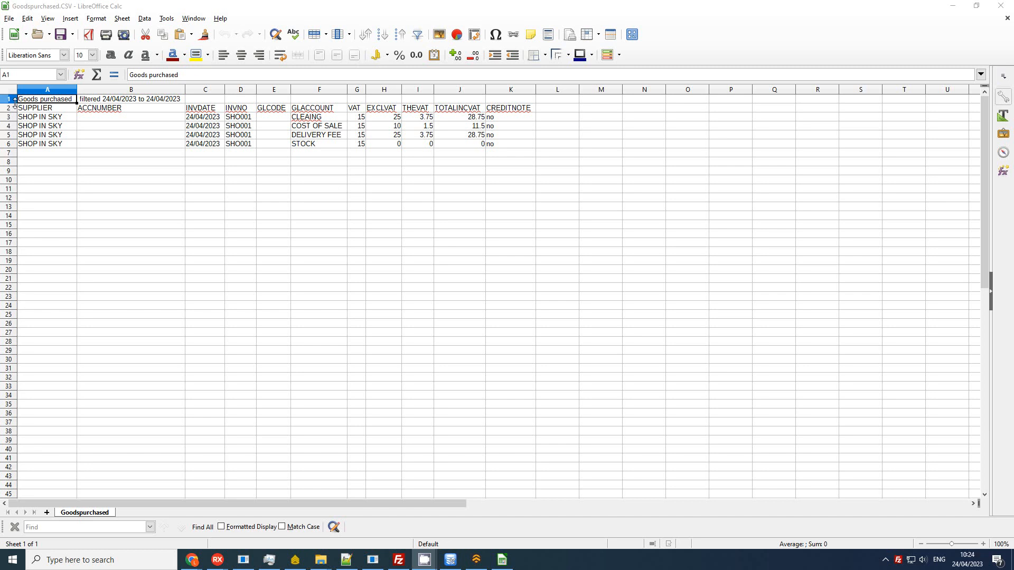
- Select A2:J6 to review the four SH0001 GL account lines, then deselect
left_click(9, 108)
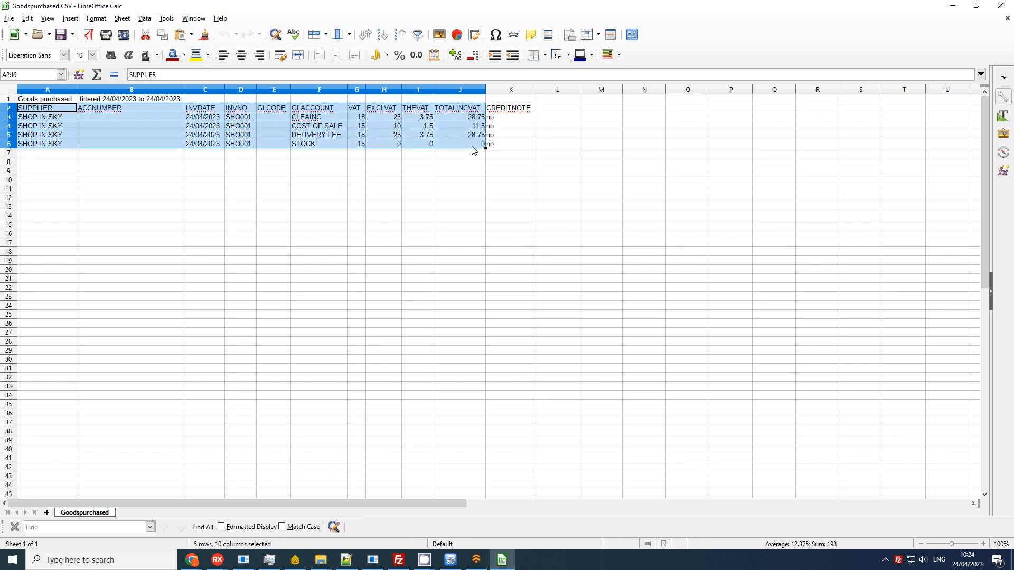
mouse_move(226, 158)
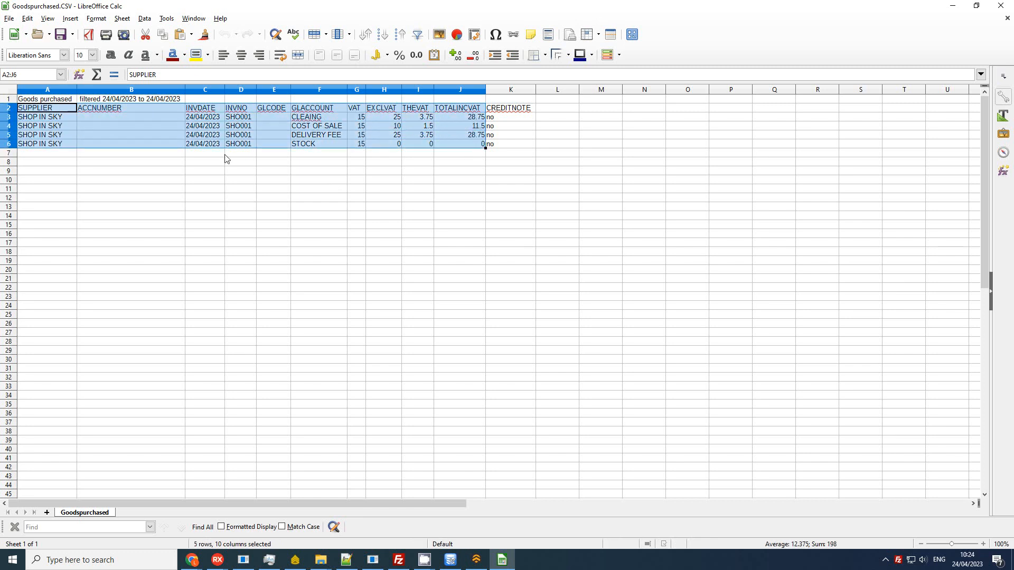
mouse_move(74, 125)
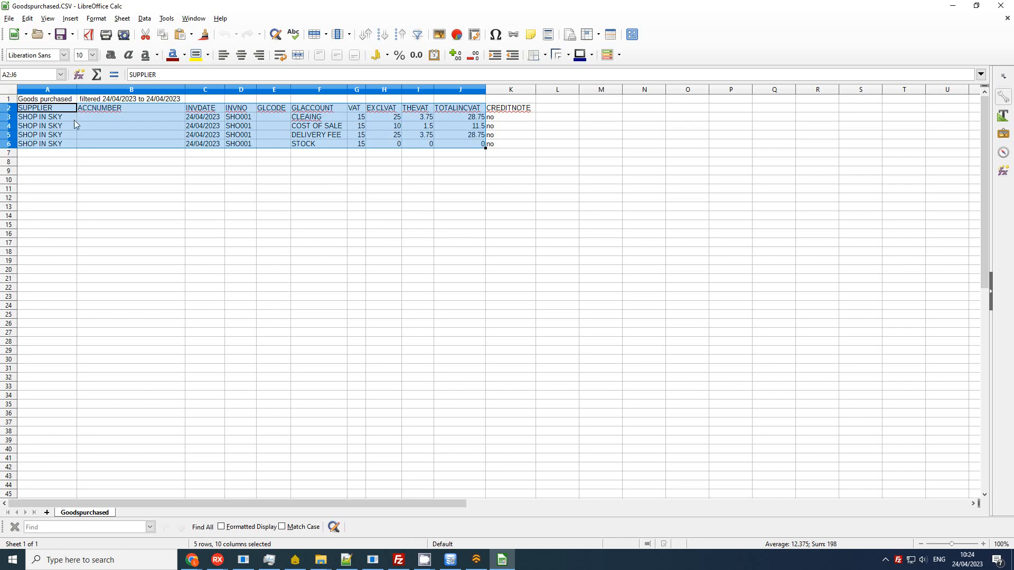
mouse_move(124, 120)
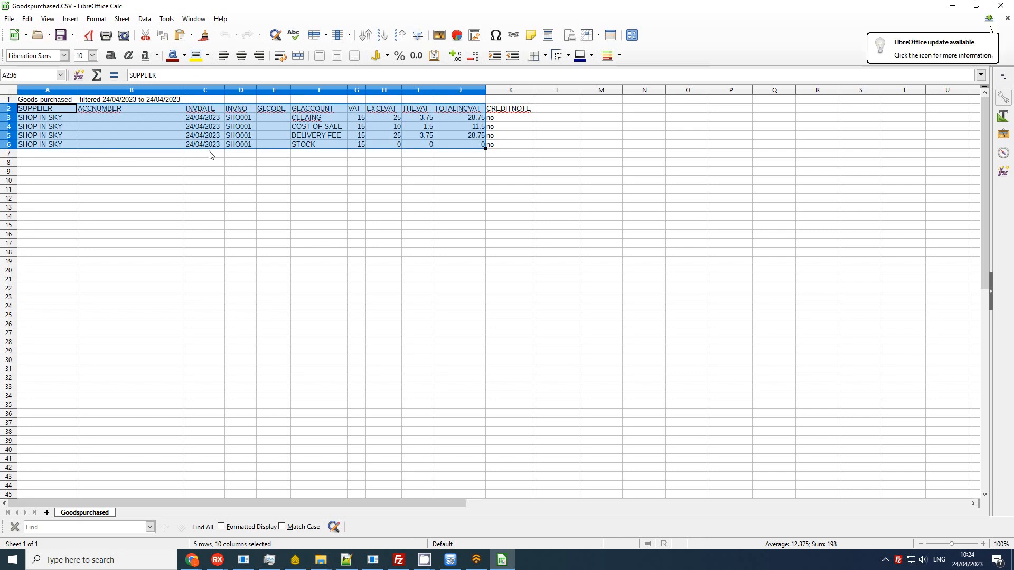
mouse_move(323, 125)
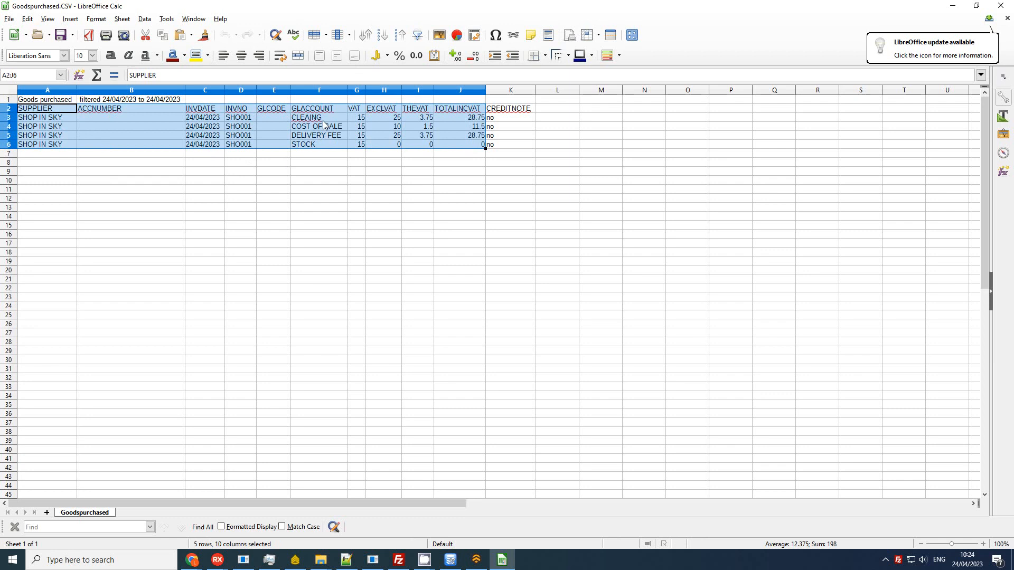
mouse_move(296, 126)
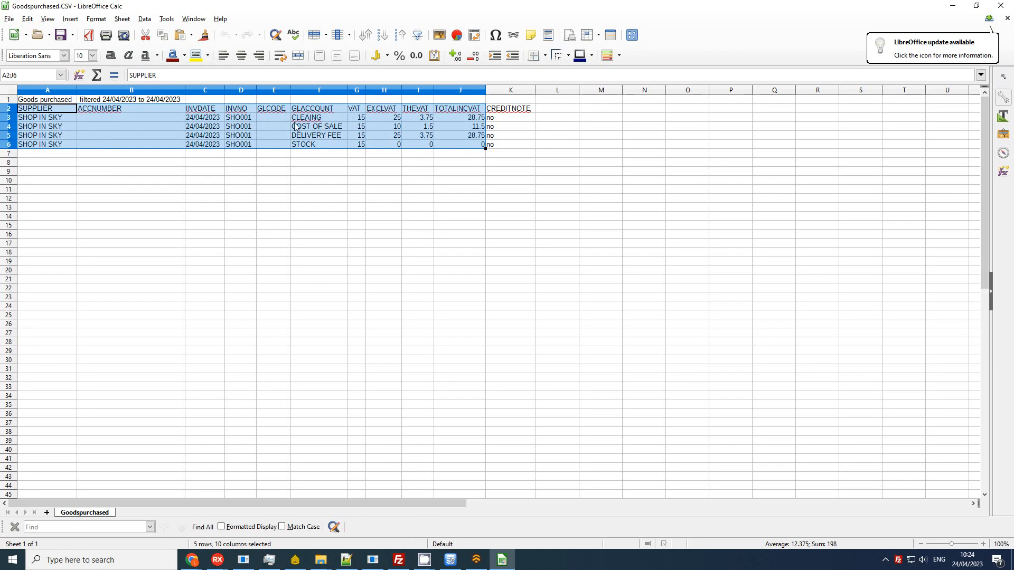
mouse_move(341, 145)
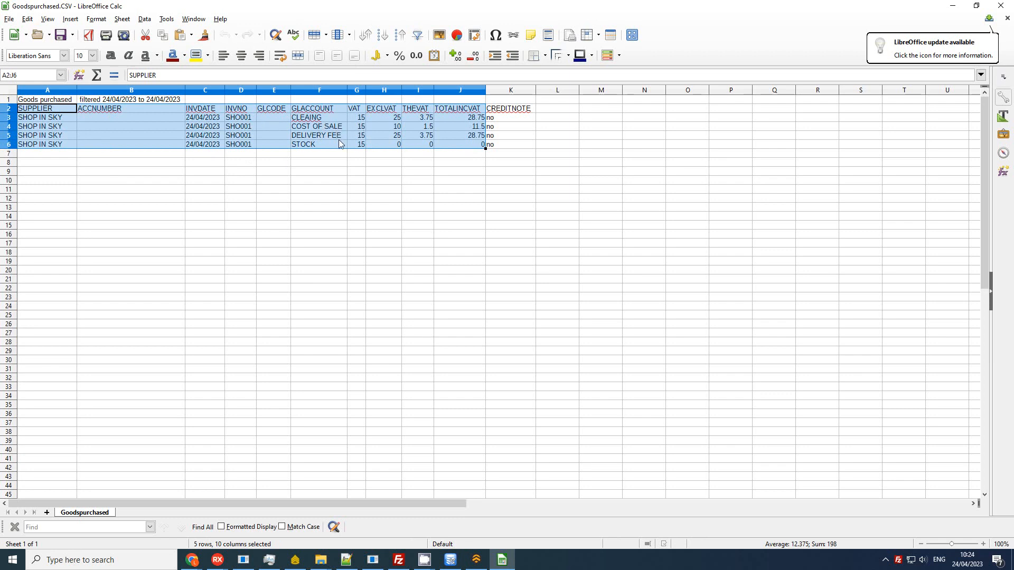
left_click(318, 144)
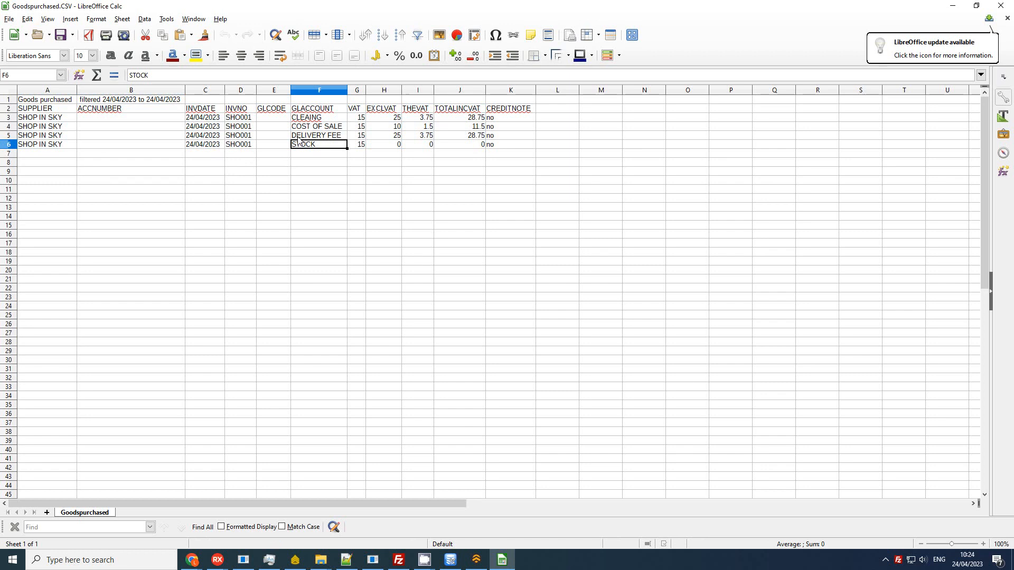
left_click(272, 171)
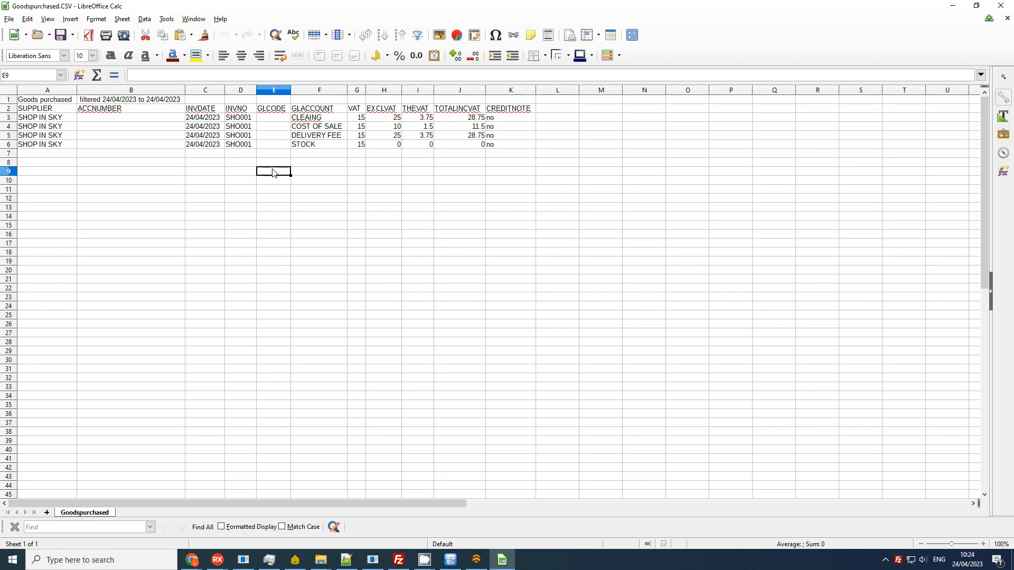
left_click(382, 225)
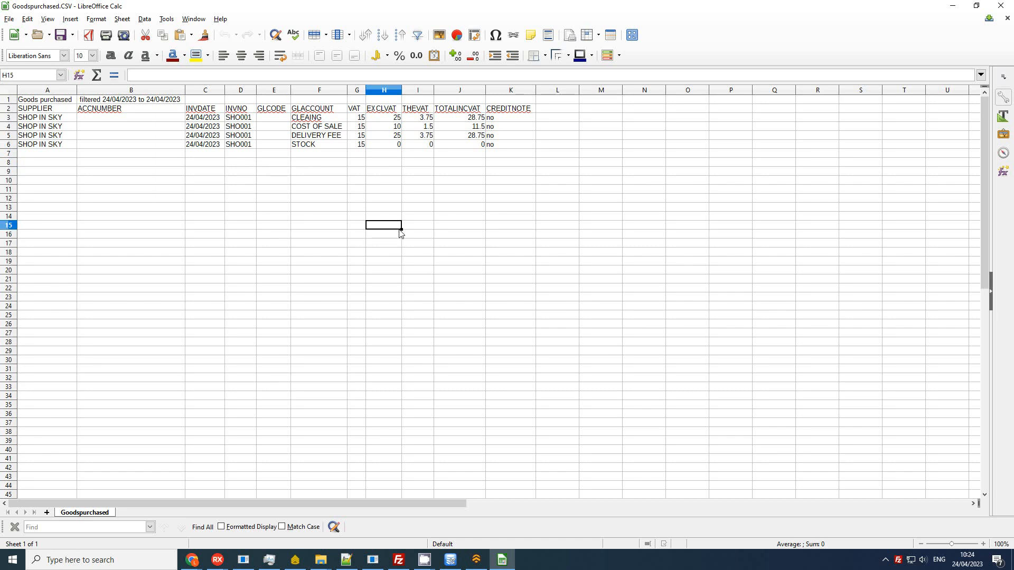
mouse_move(526, 241)
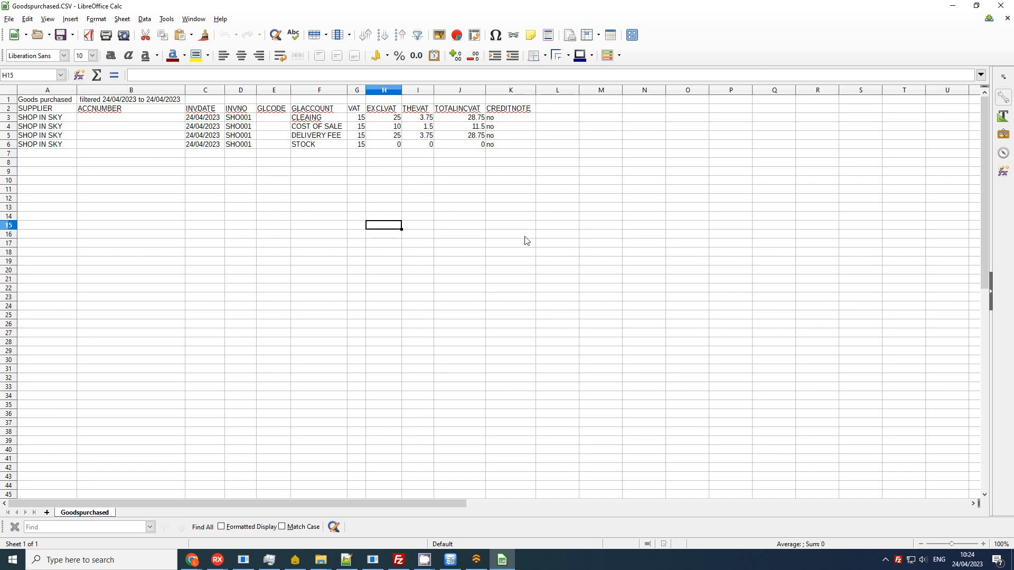